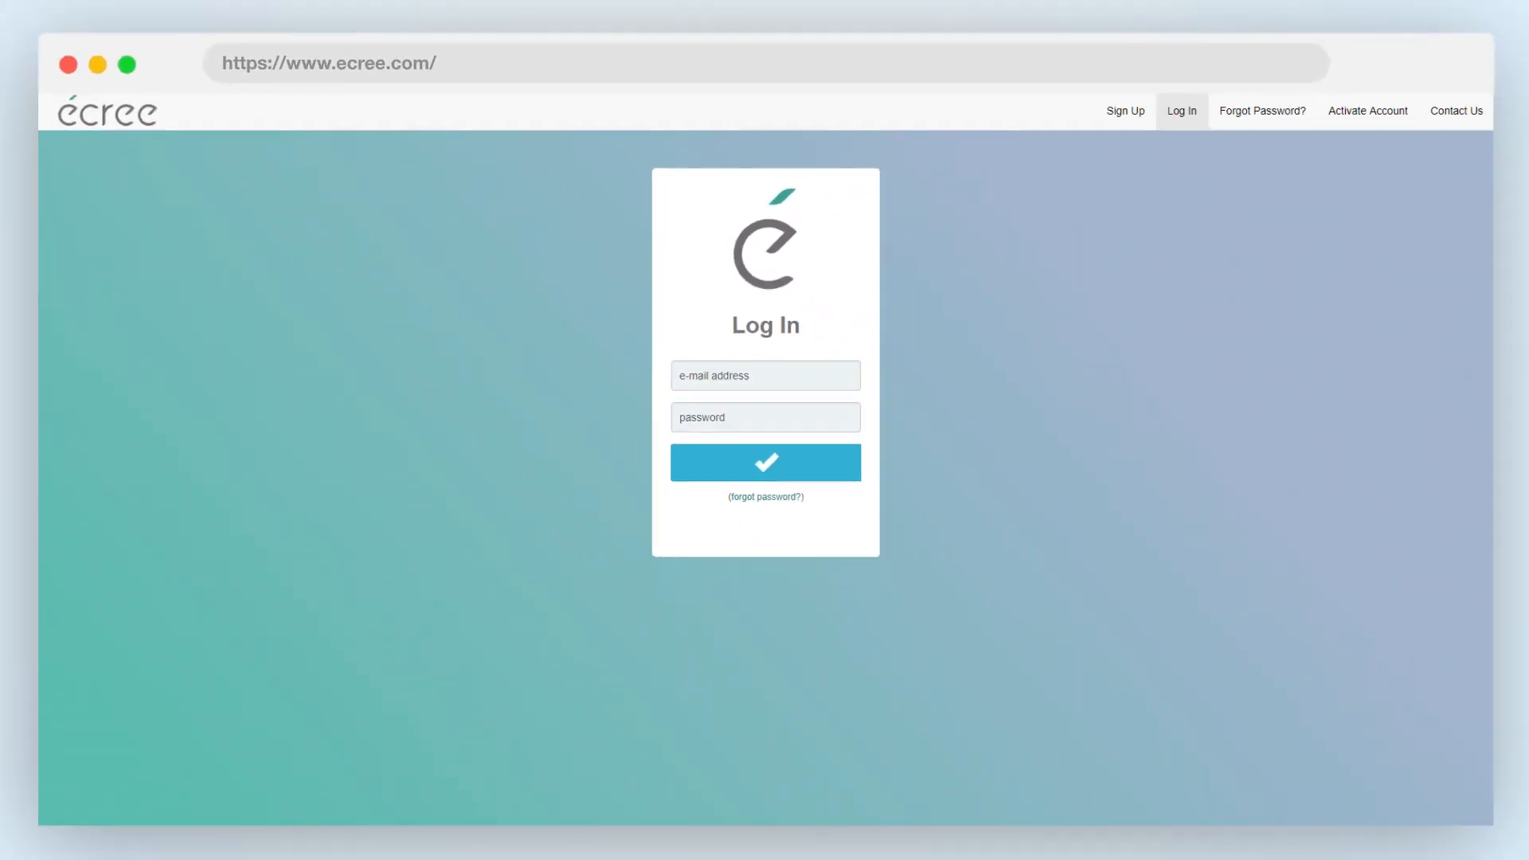
Step: Log in with the saved e-mail and password and go to My Classes
{"action": "left_click", "coordinate": [765, 462]}
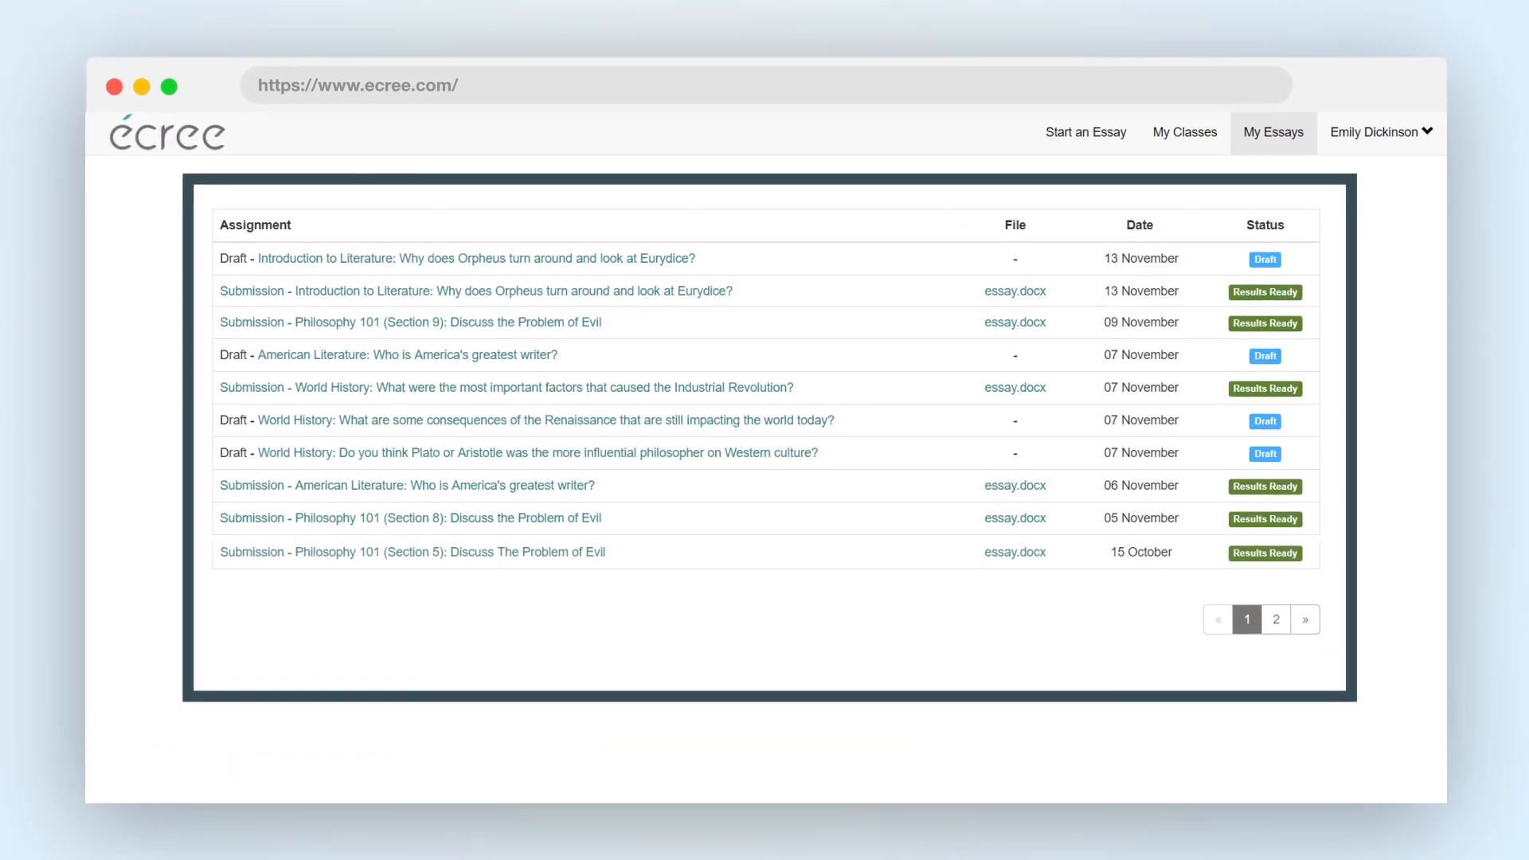
{"action": "left_click", "coordinate": [1275, 620]}
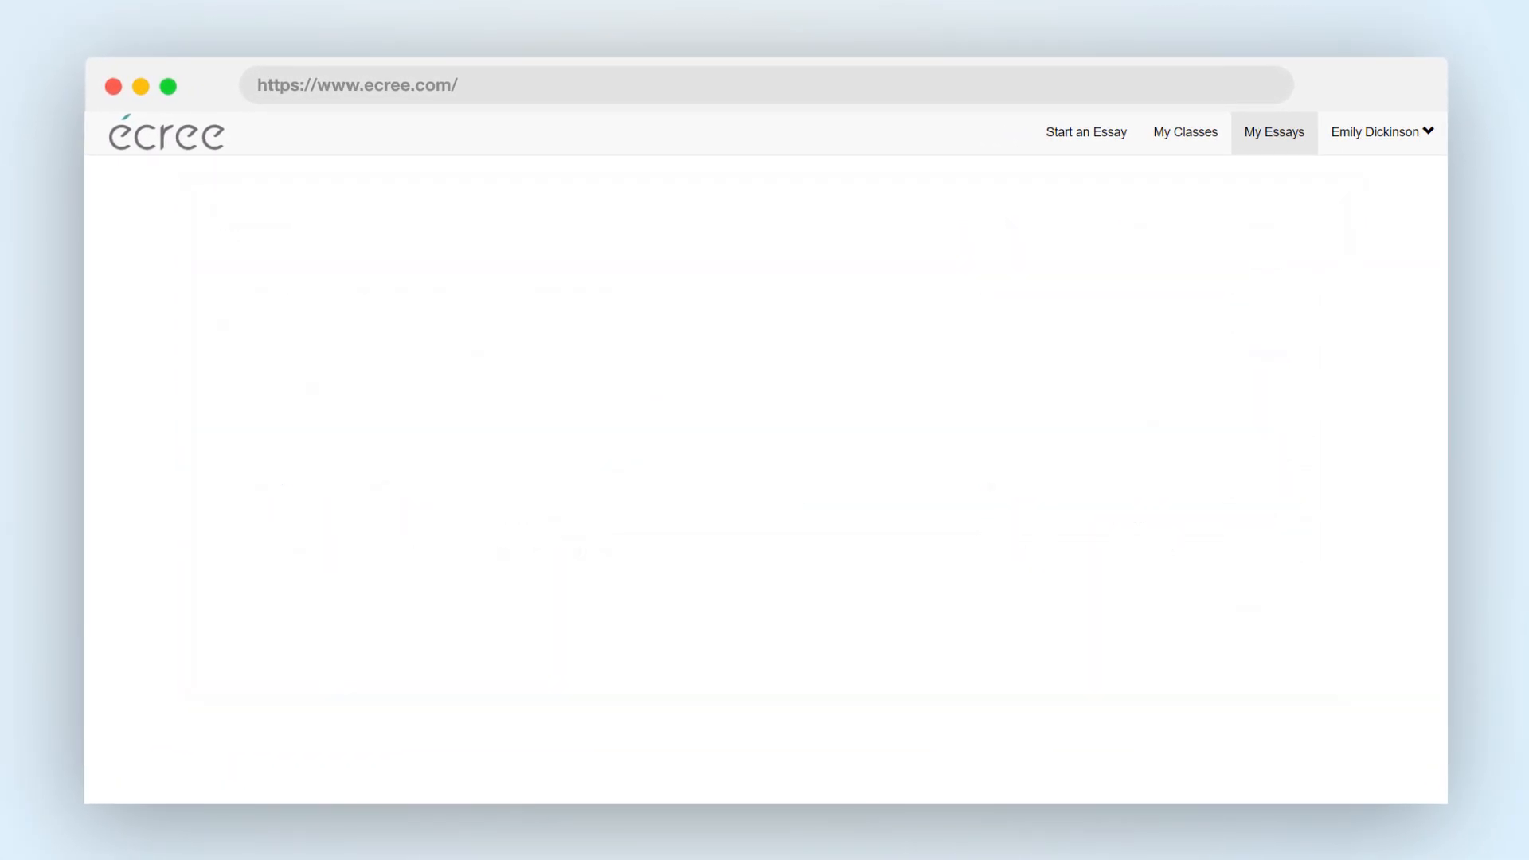
{"action": "left_click", "coordinate": [1185, 132]}
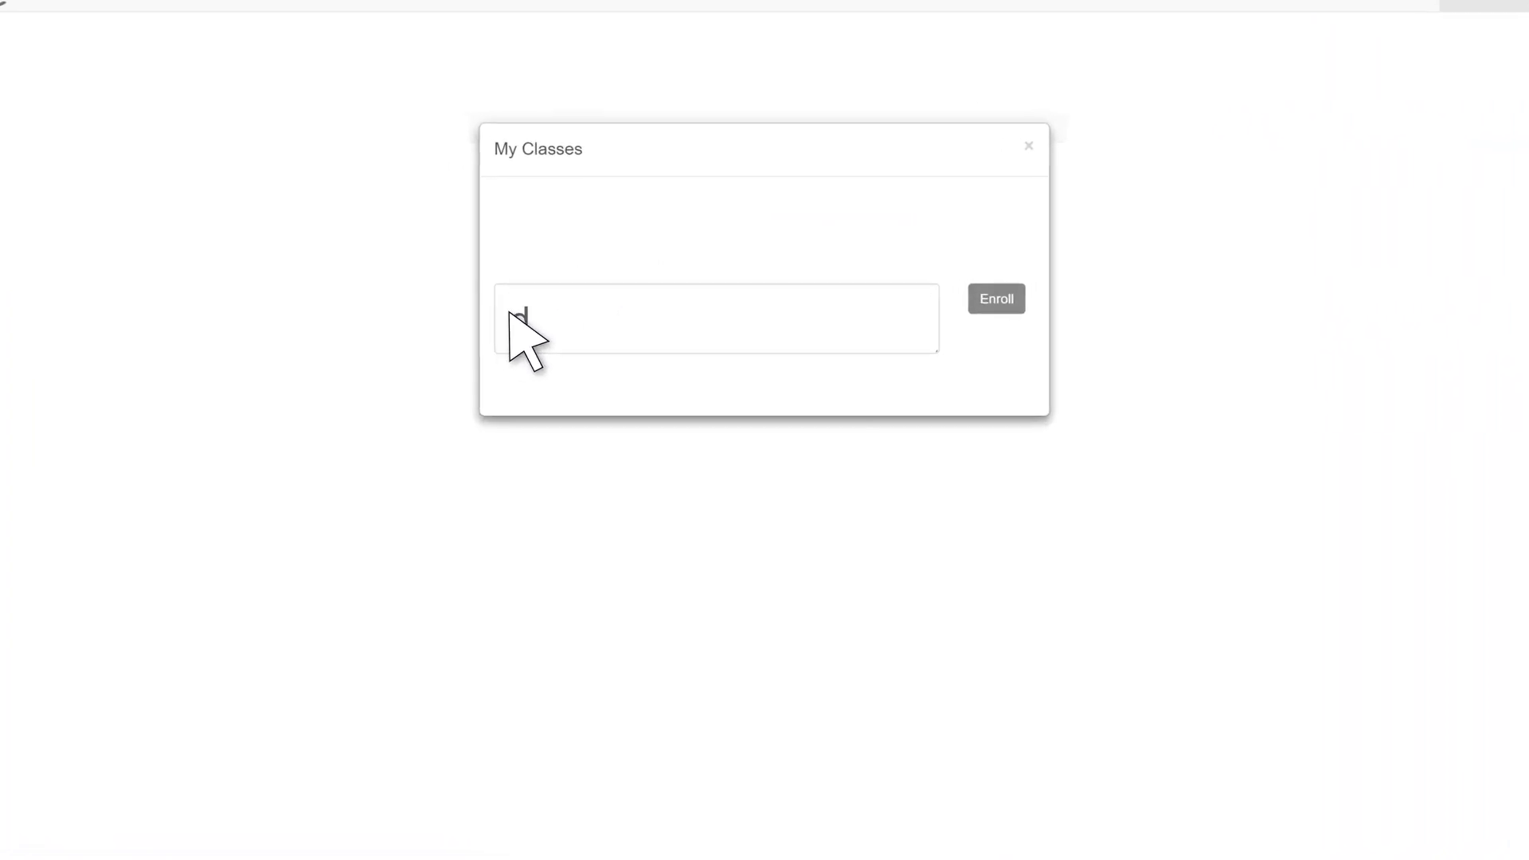
{"action": "left_click", "coordinate": [994, 298]}
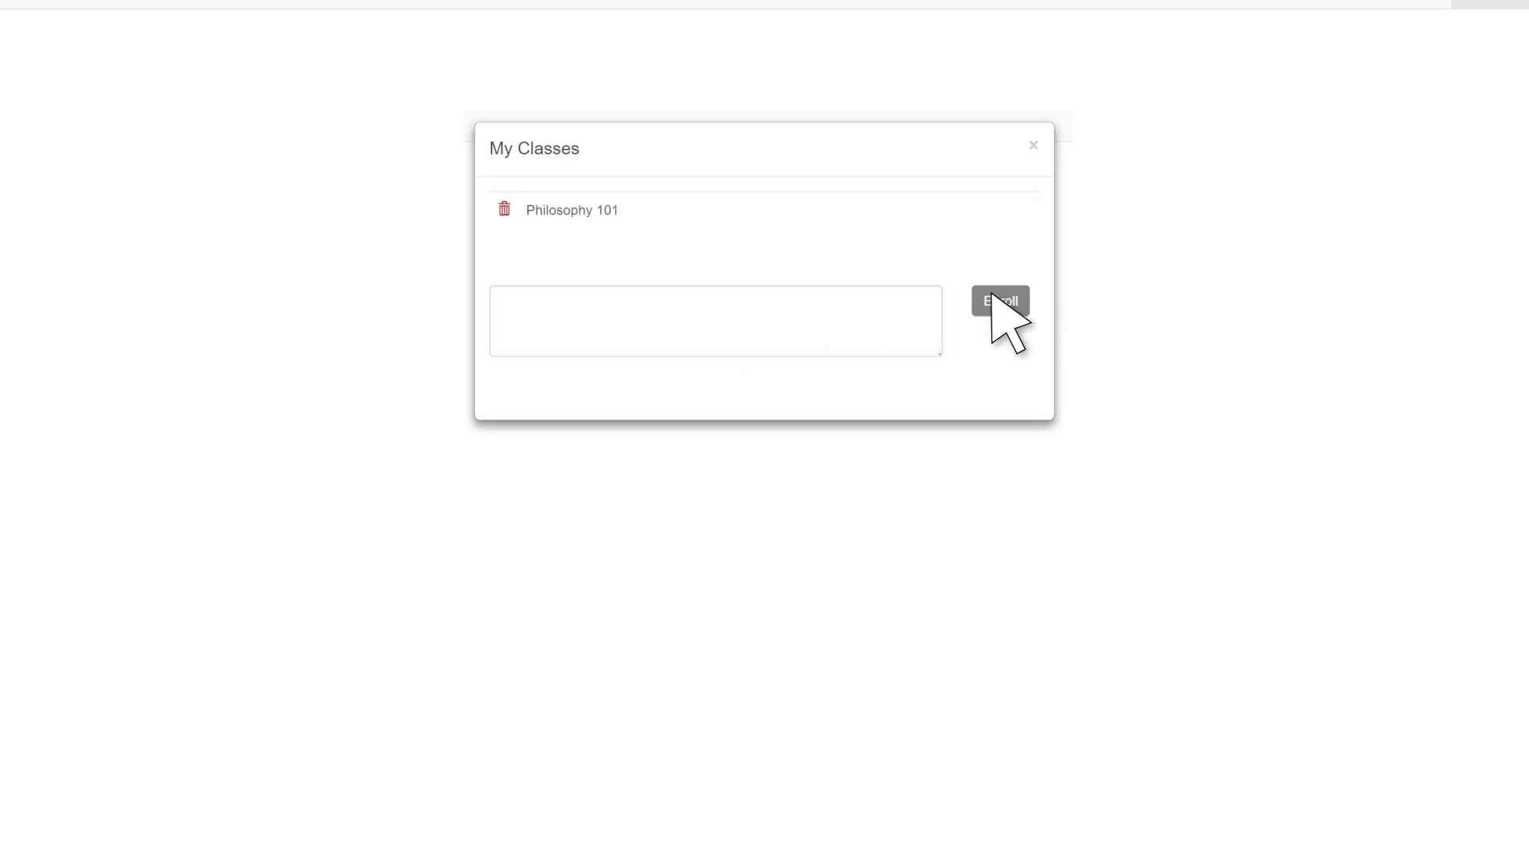
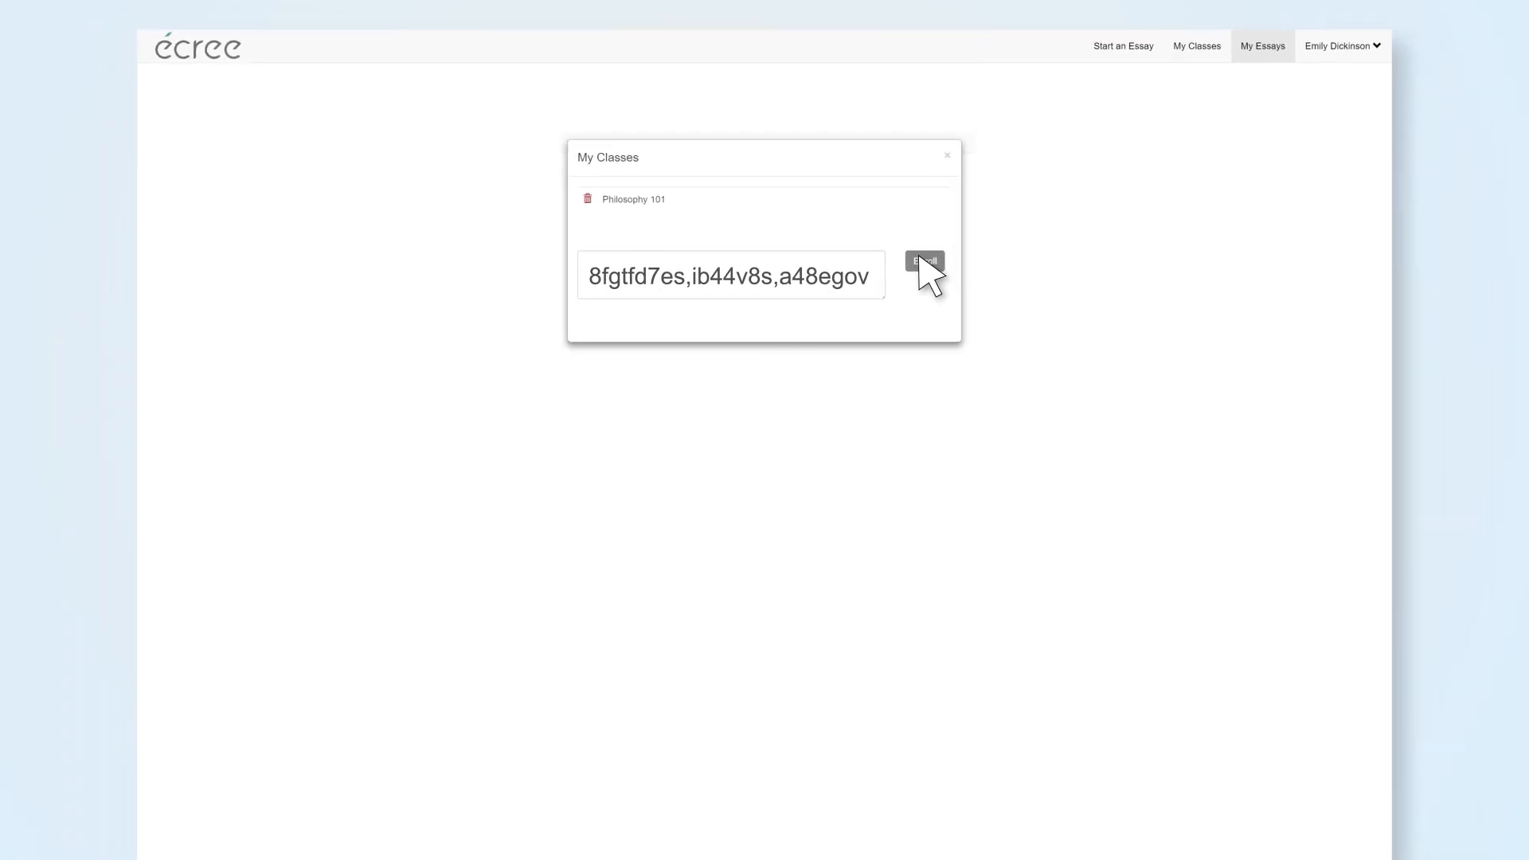
{"action": "left_click", "coordinate": [1122, 47]}
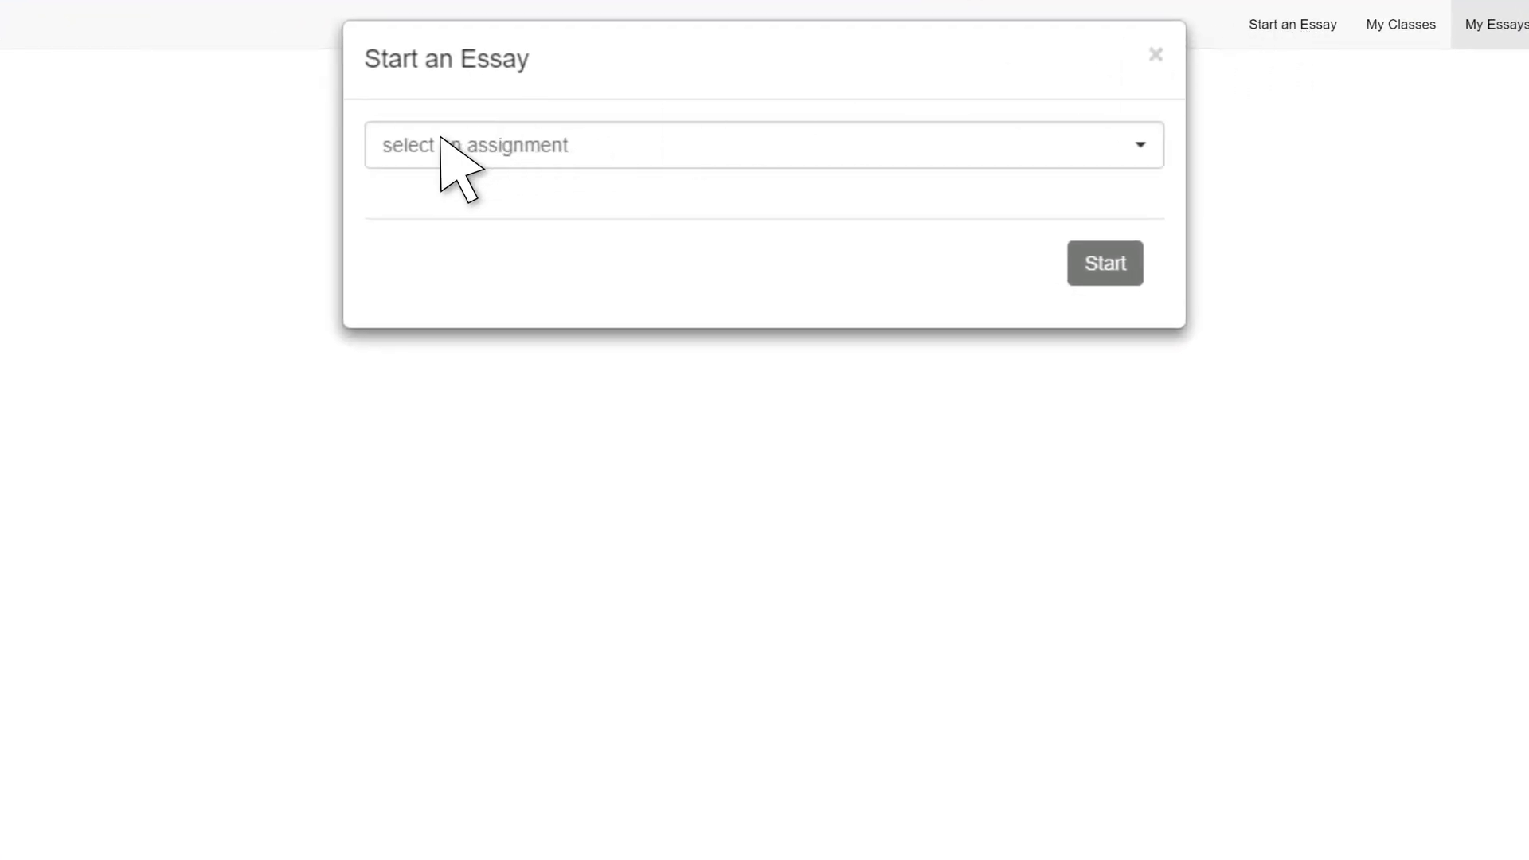
Step: Start an essay for the 'Who is America's greatest writer?' American Literature assignment
{"action": "left_click", "coordinate": [763, 145]}
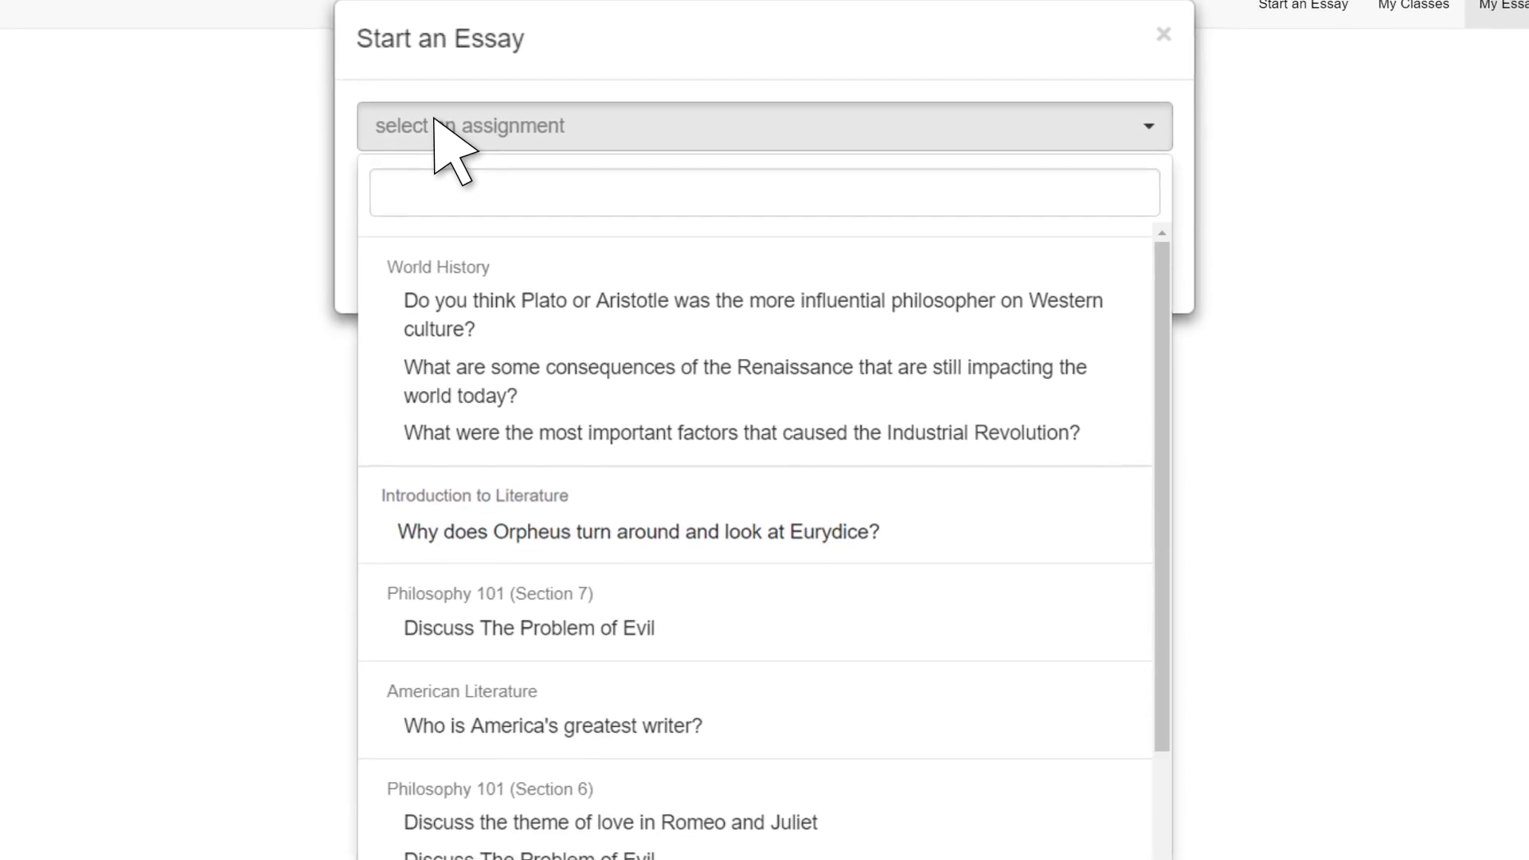
{"action": "scroll", "scroll_direction": "down", "scroll_amount": 3}
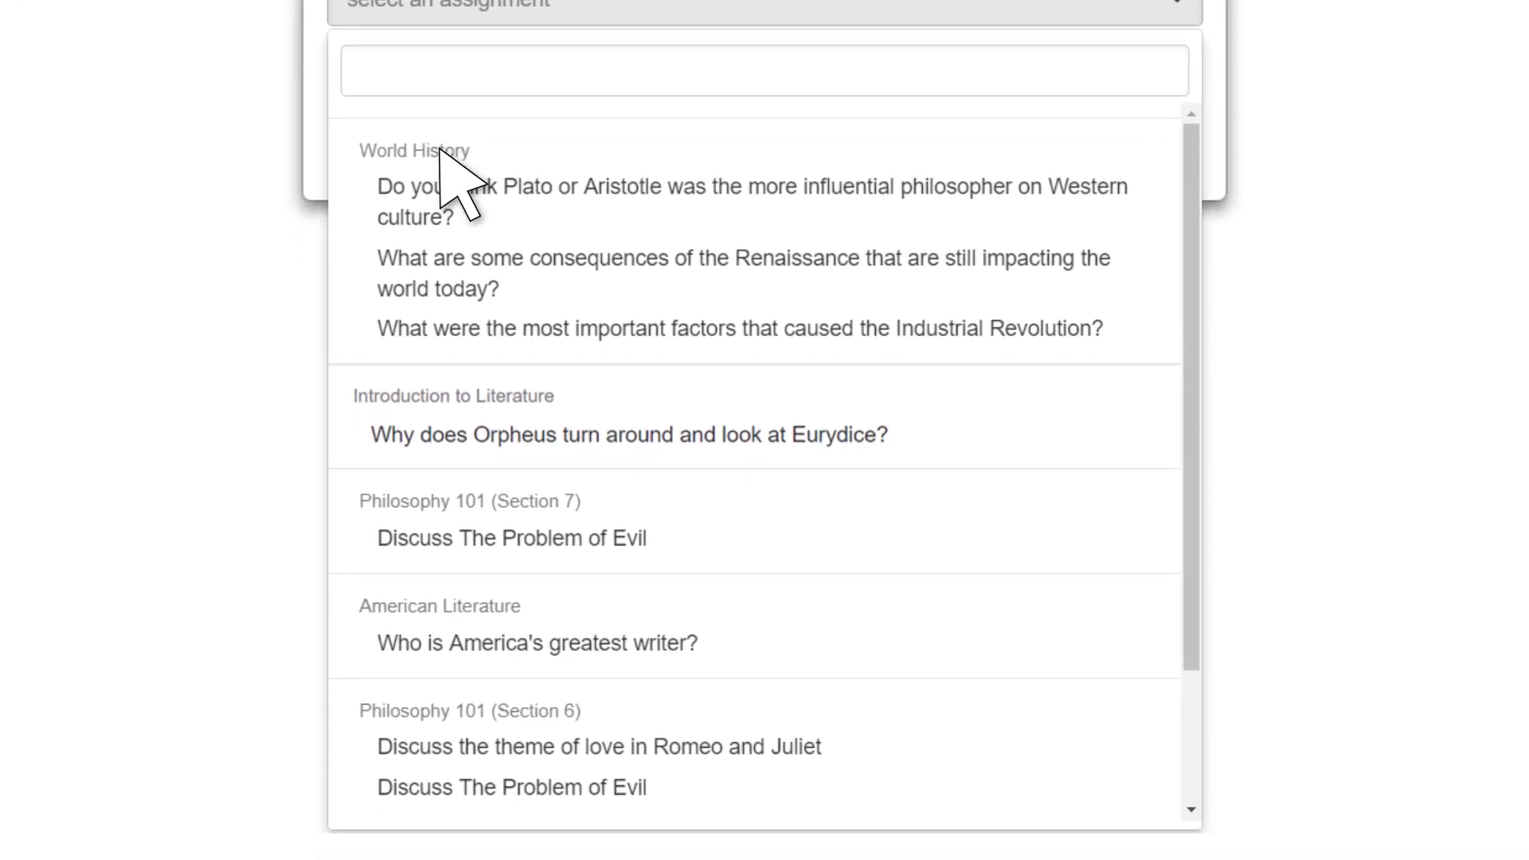
{"action": "mouse_move", "coordinate": [546, 634]}
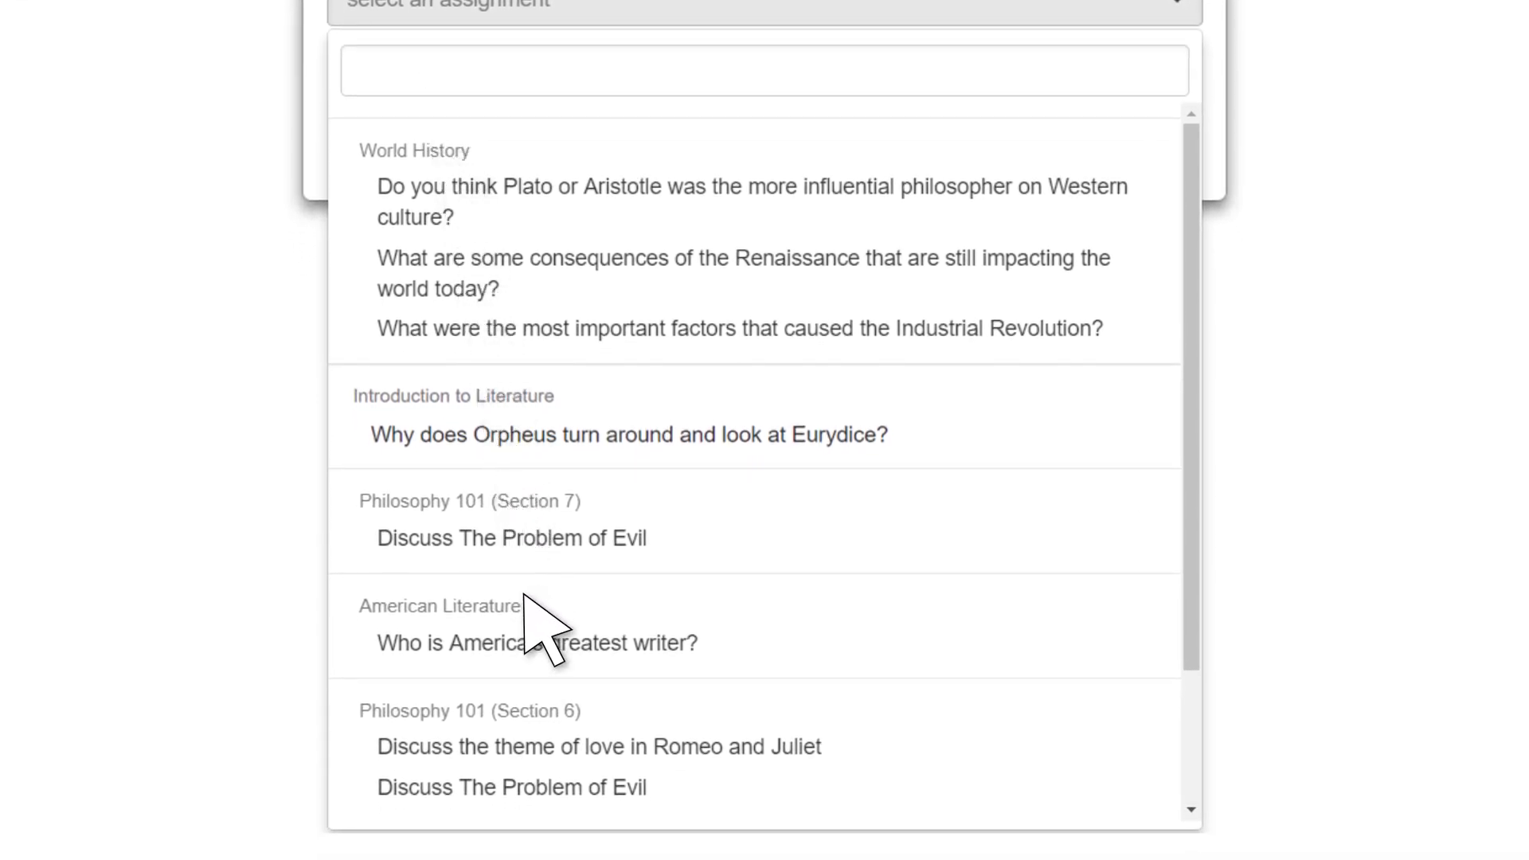
{"action": "mouse_move", "coordinate": [555, 662]}
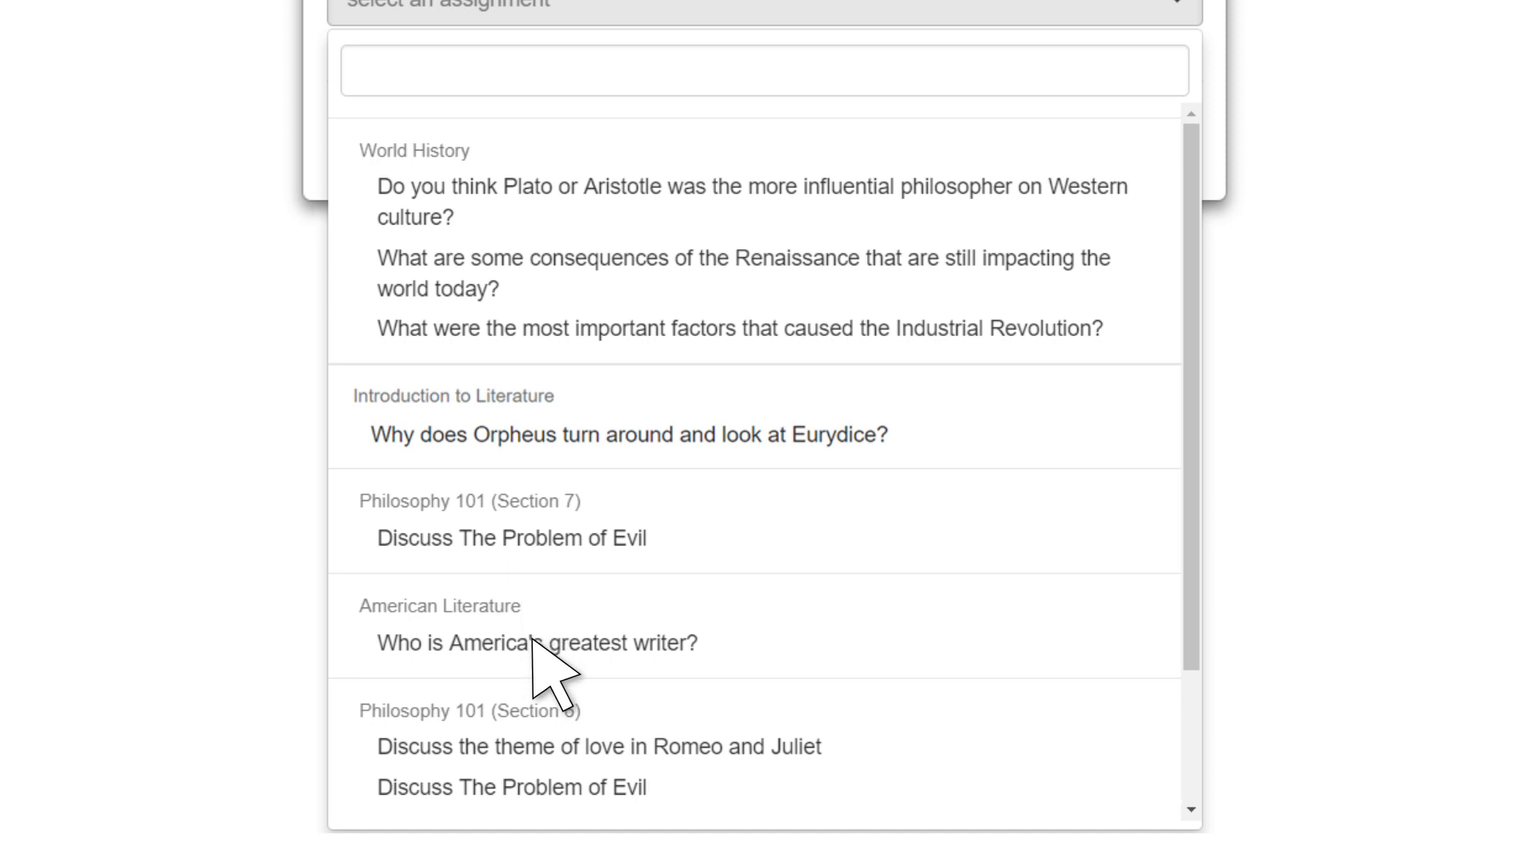
{"action": "left_click", "coordinate": [537, 641]}
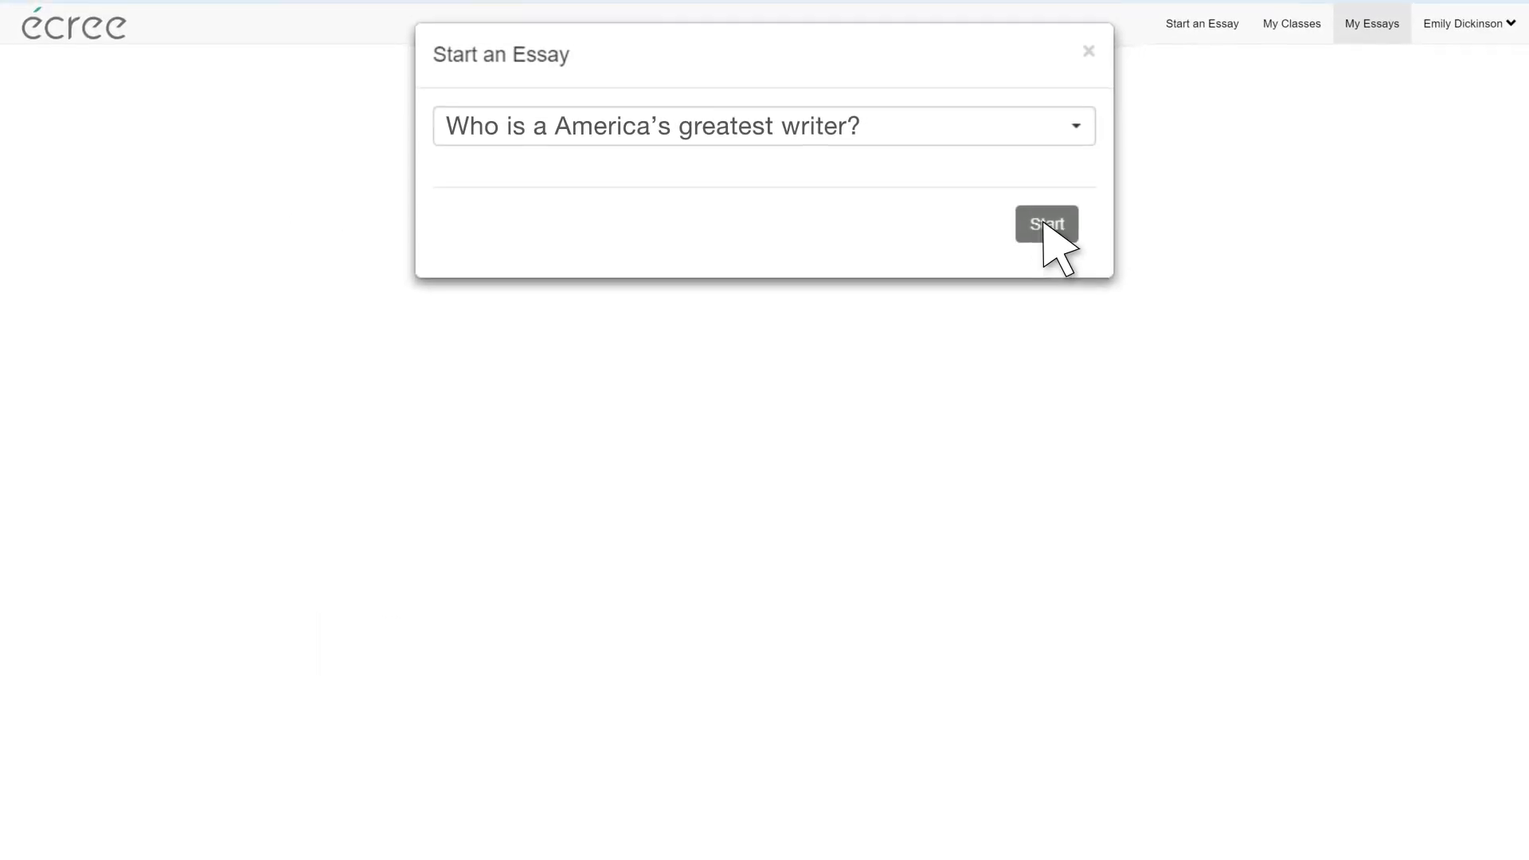
{"action": "left_click", "coordinate": [1046, 224]}
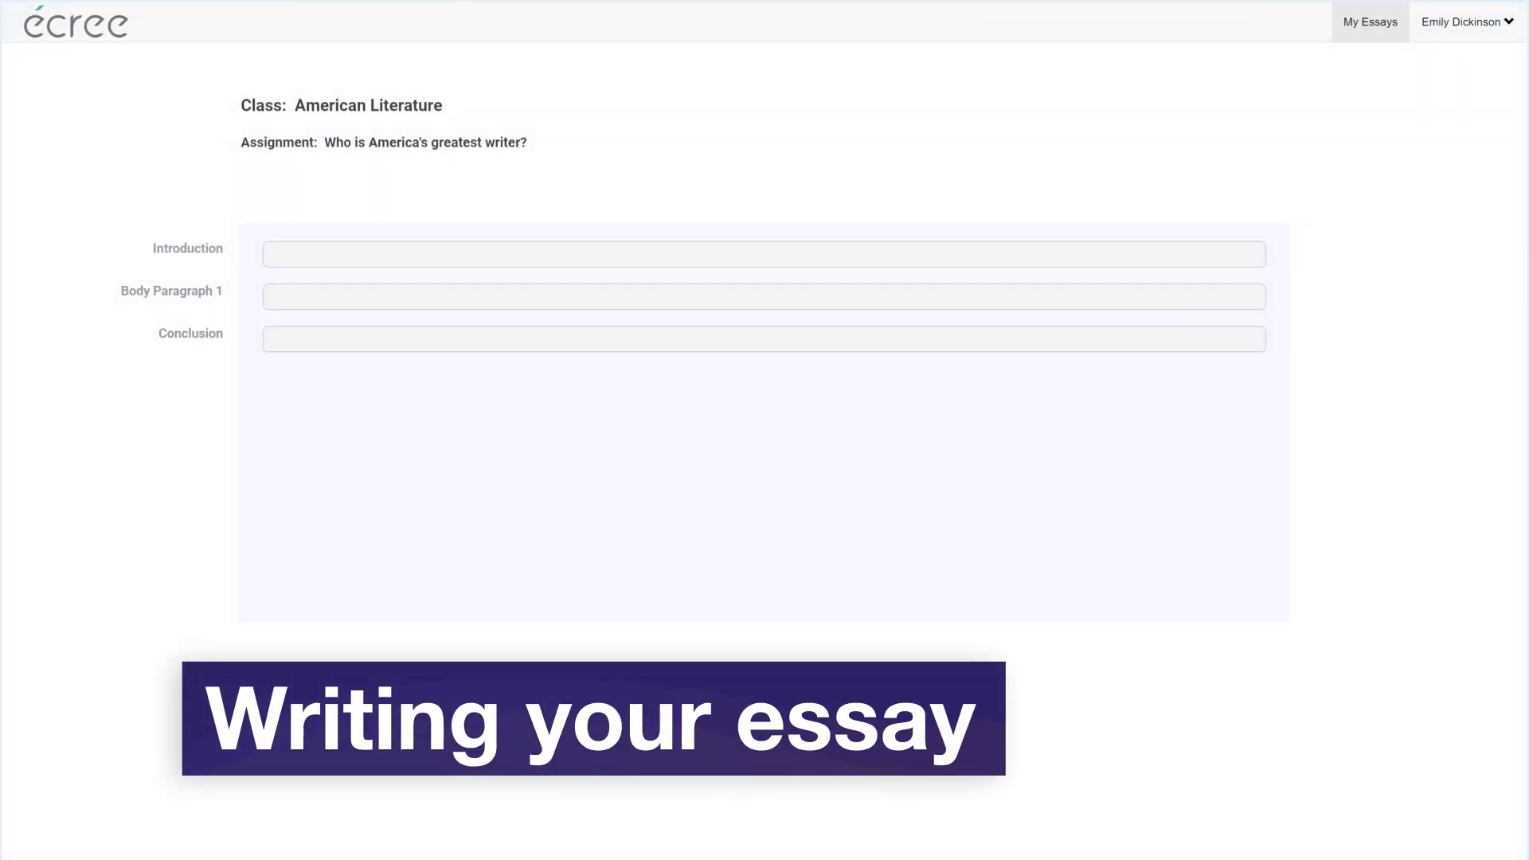
Step: Begin the introduction 'Emily Dickinson is one of the greatest and lea' and upload the prepared essay document
{"action": "type", "text": "Emily Dickinson is one of the greatest and lea"}
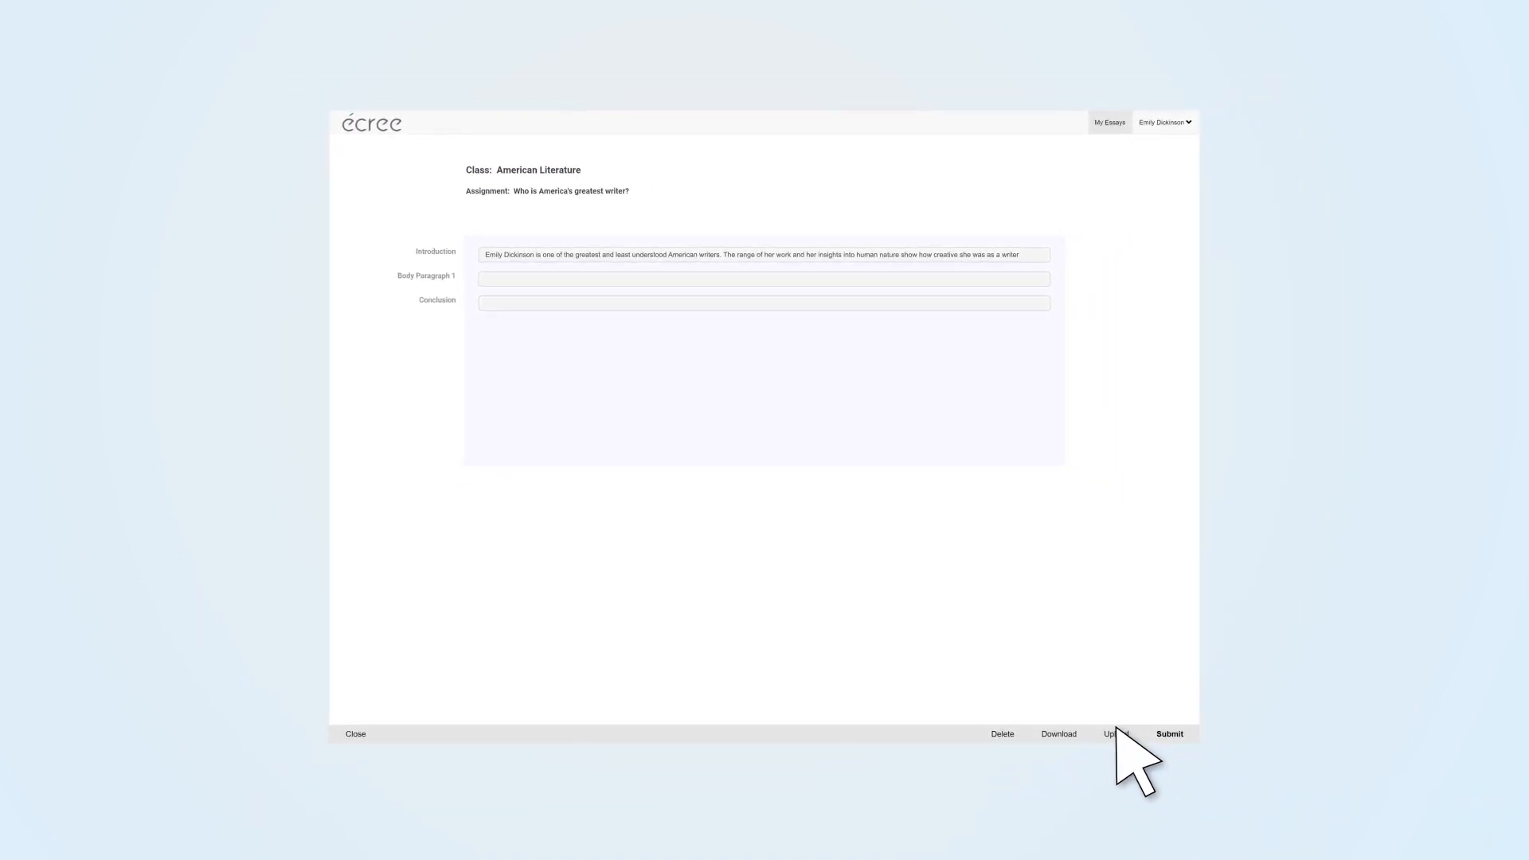
{"action": "left_click", "coordinate": [1114, 733]}
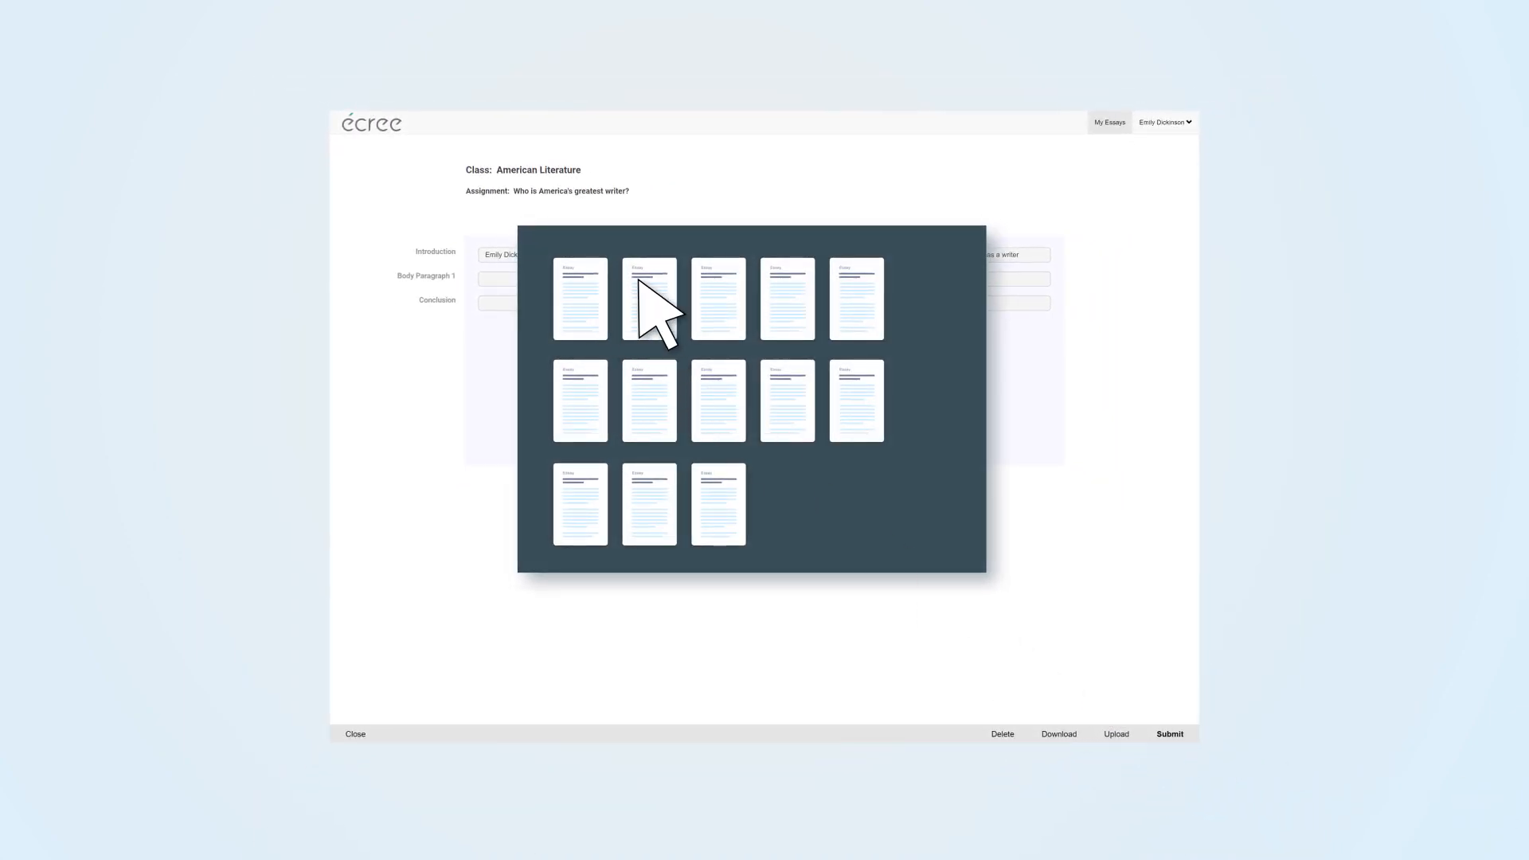
{"action": "left_click", "coordinate": [648, 298]}
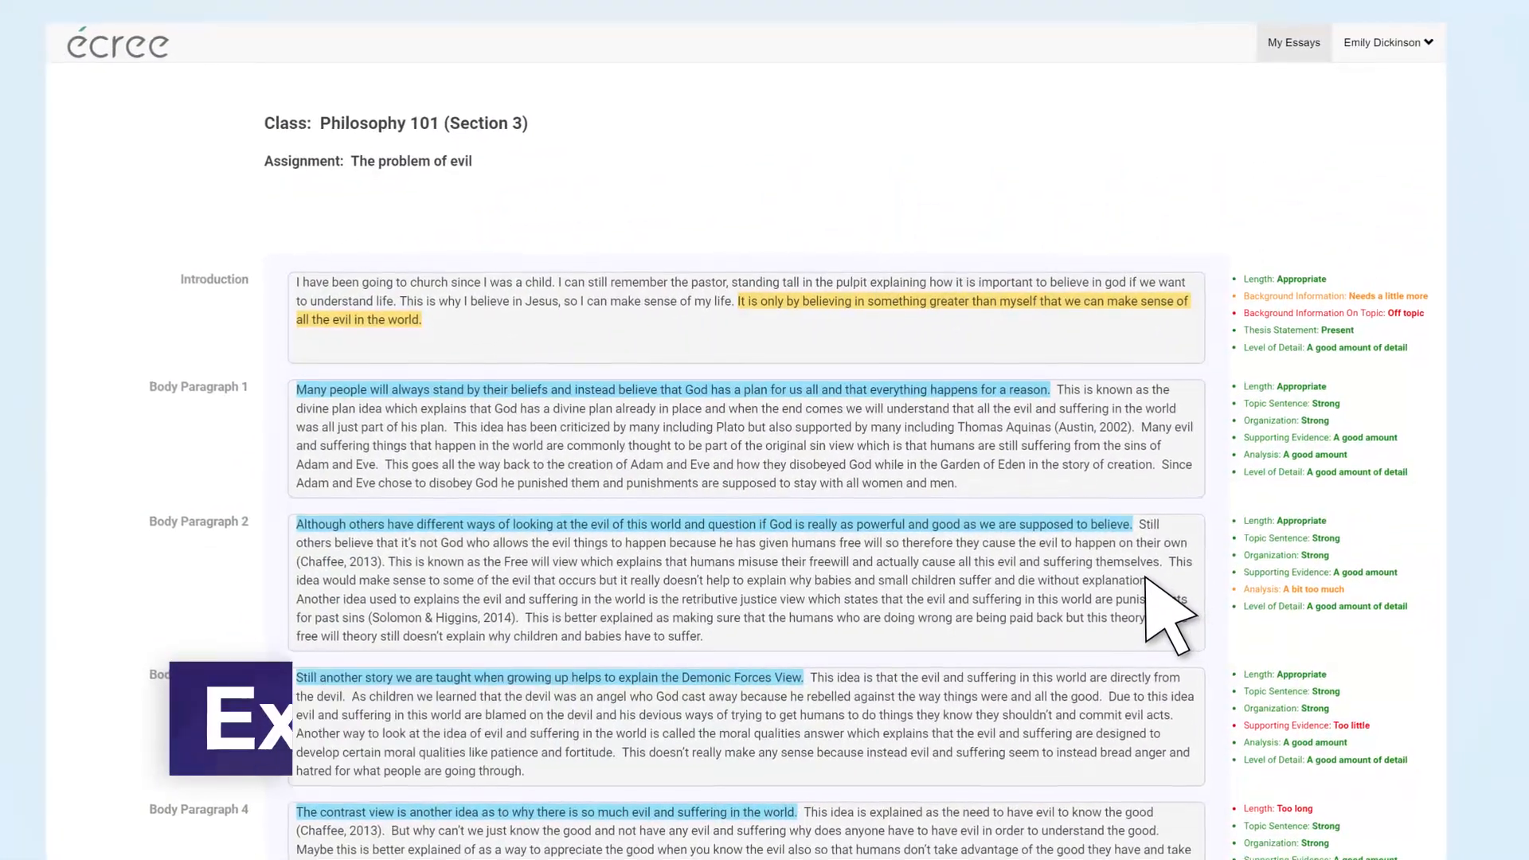
Step: Scroll down to Body Paragraph 2's 'Analysis: A bit too much' feedback and read its tip
{"action": "scroll", "scroll_direction": "down", "scroll_amount": 3}
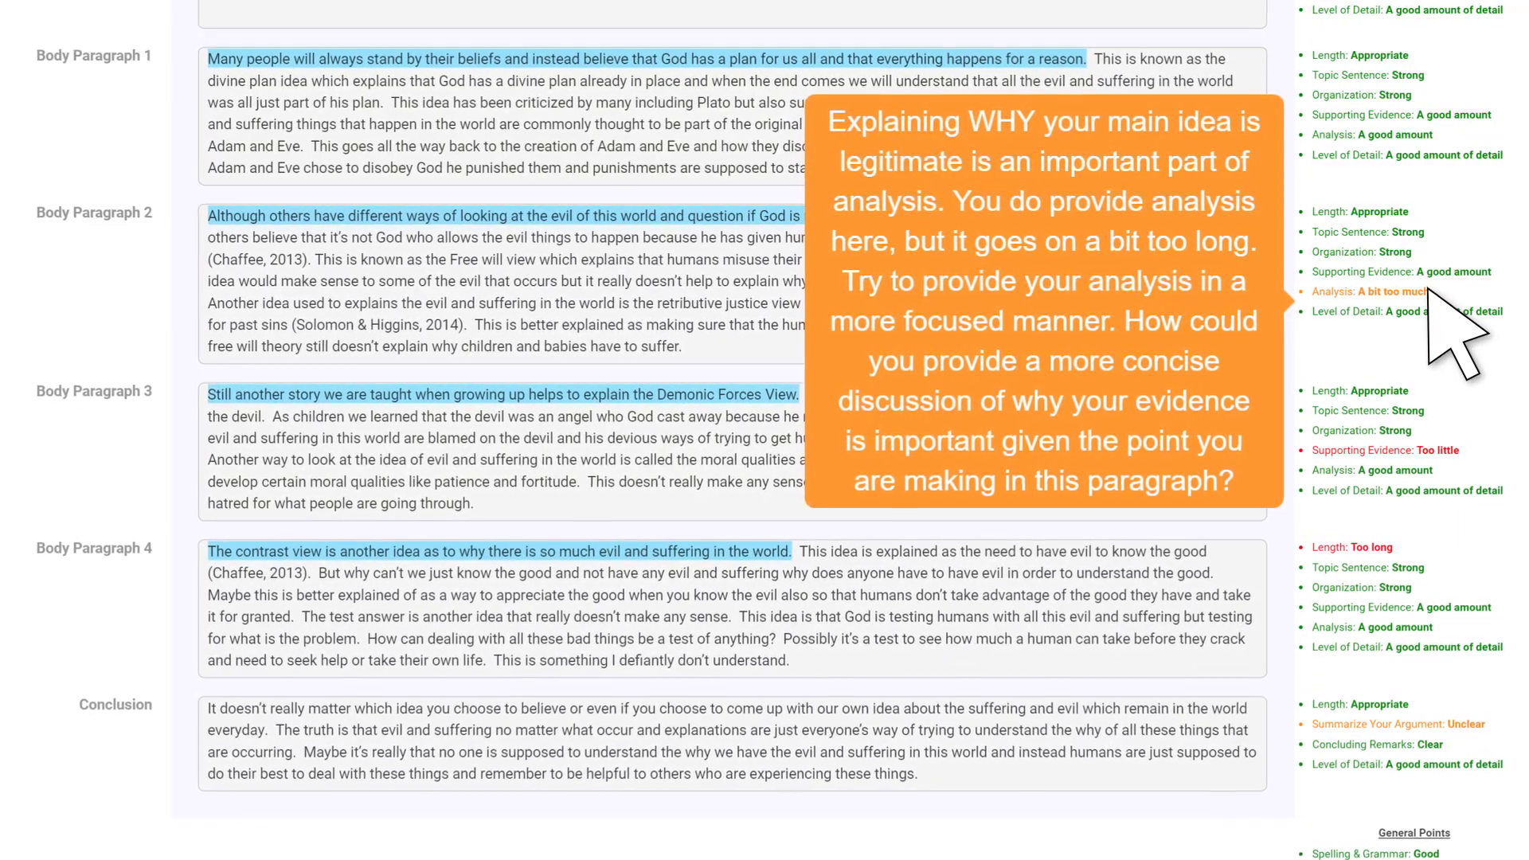
{"action": "scroll", "scroll_direction": "down", "scroll_amount": 3}
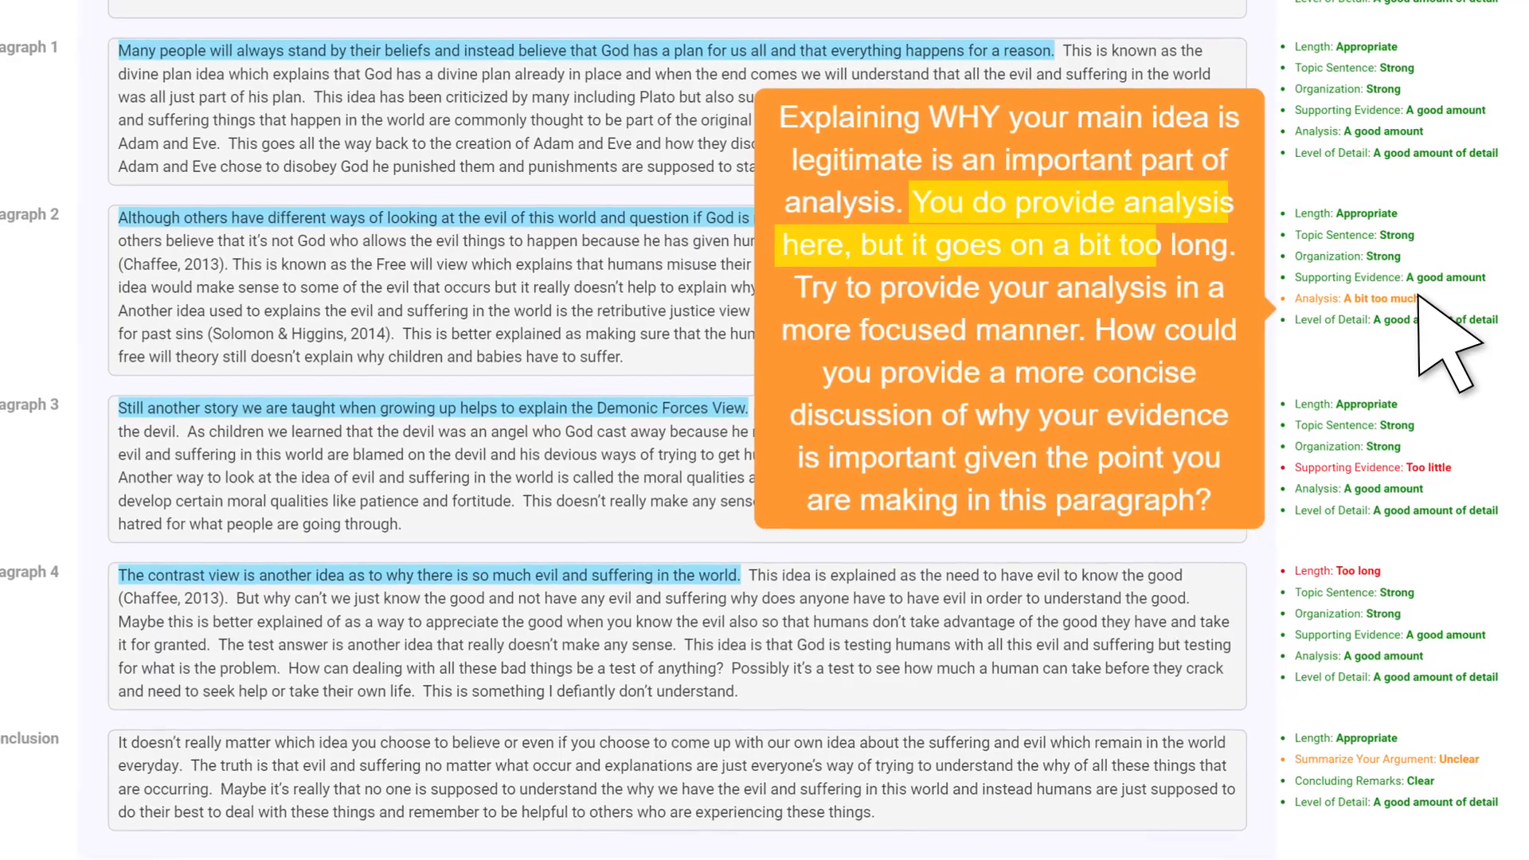
{"action": "scroll", "scroll_direction": "down", "scroll_amount": 3}
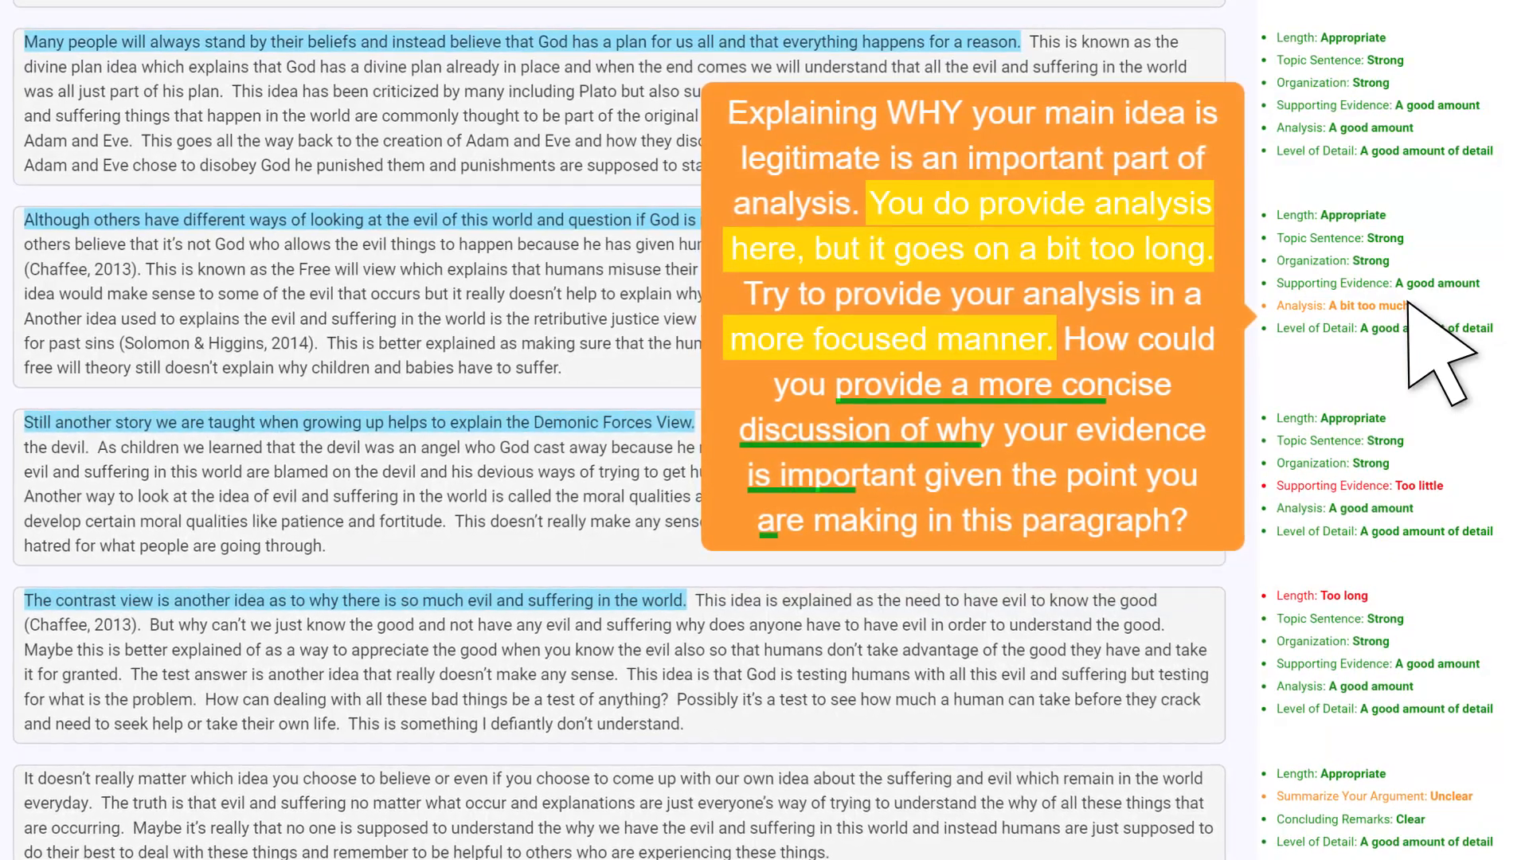
{"action": "mouse_move", "coordinate": [1482, 350]}
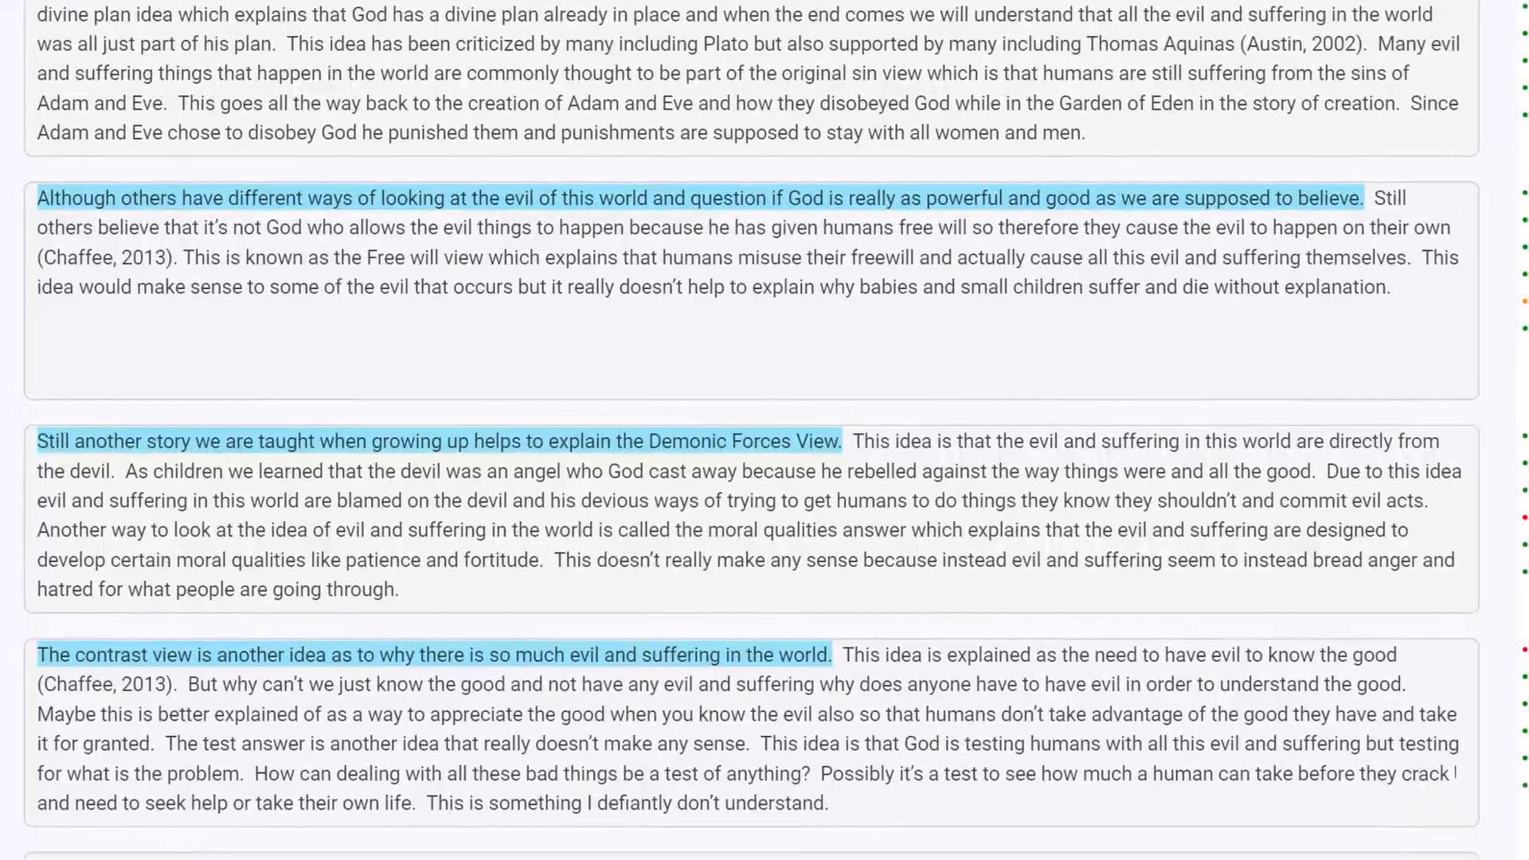
Step: Trim Body Paragraph 2's ending sentences so Ecree re-rates its analysis as a good amount
{"action": "scroll", "scroll_direction": "down", "scroll_amount": 3}
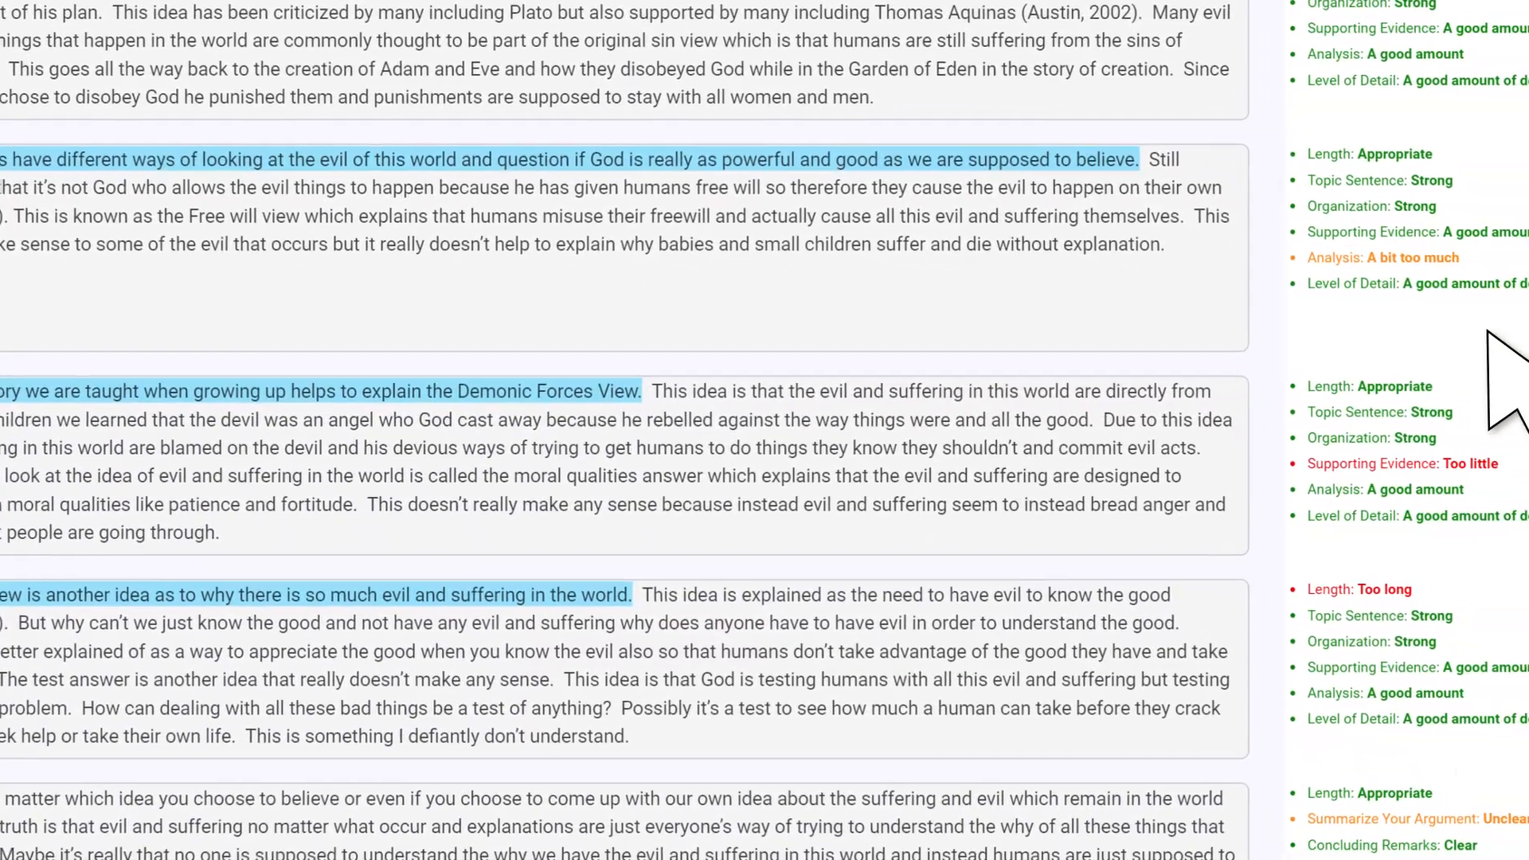
{"action": "scroll", "scroll_direction": "down", "scroll_amount": 3}
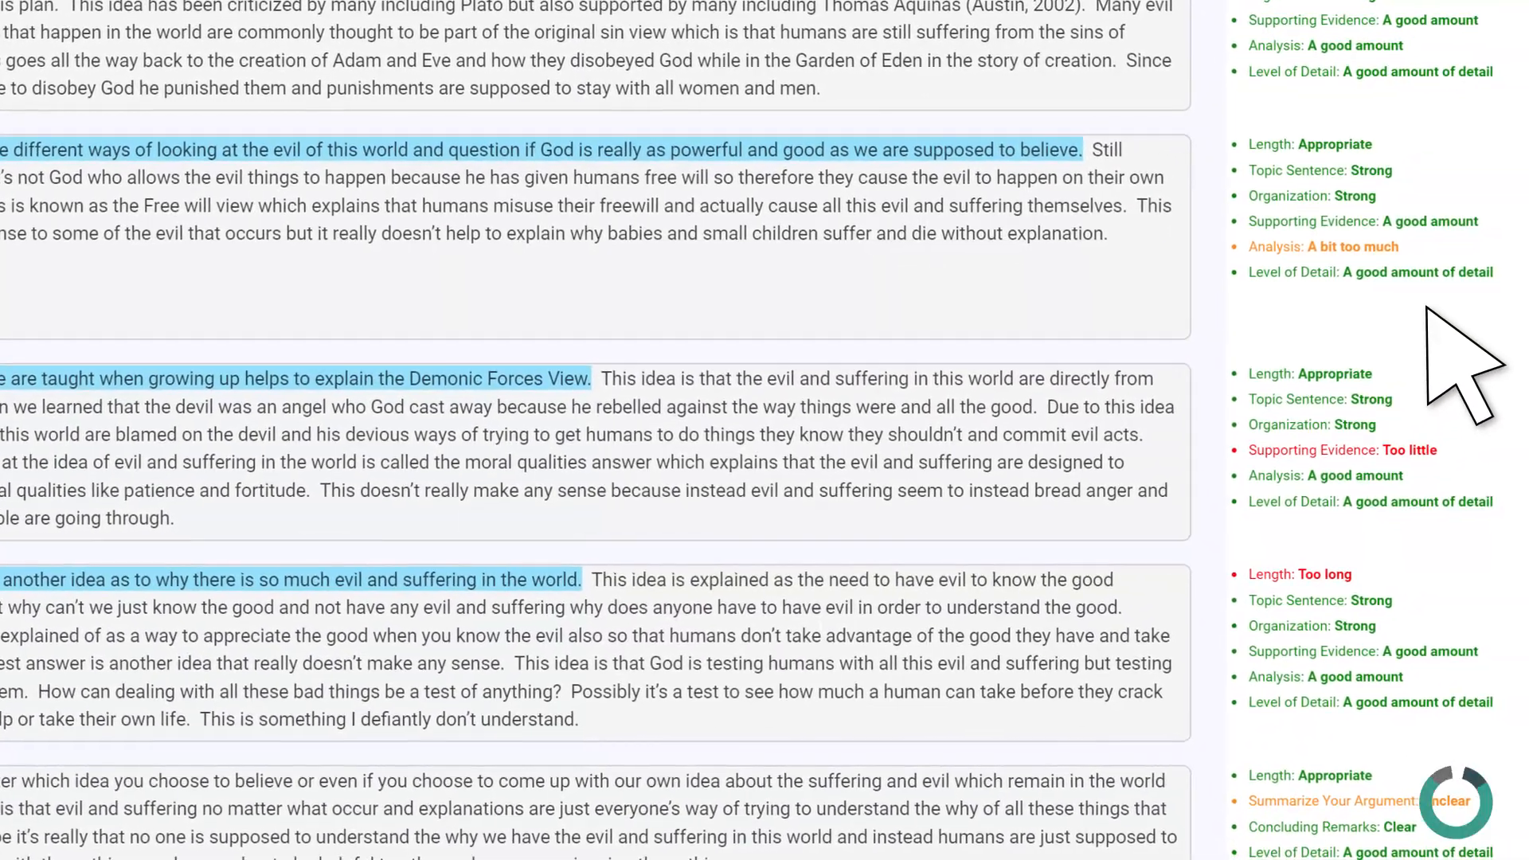
{"action": "scroll", "scroll_direction": "down", "scroll_amount": 3}
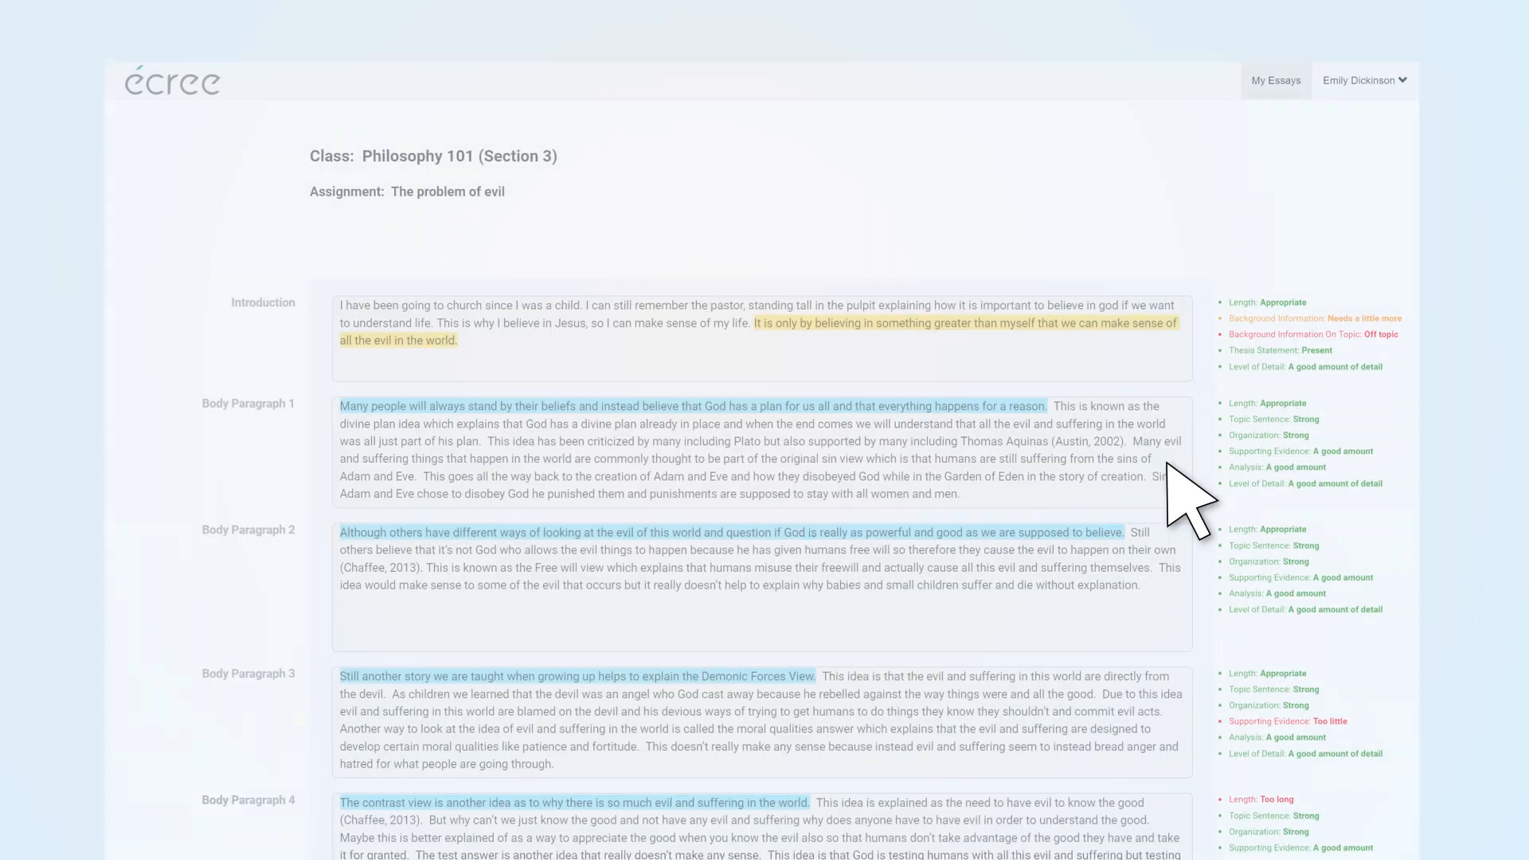
Step: Submit the revised Philosophy 101 draft and confirm in the Submit Draft dialog
{"action": "scroll", "scroll_direction": "down", "scroll_amount": 3}
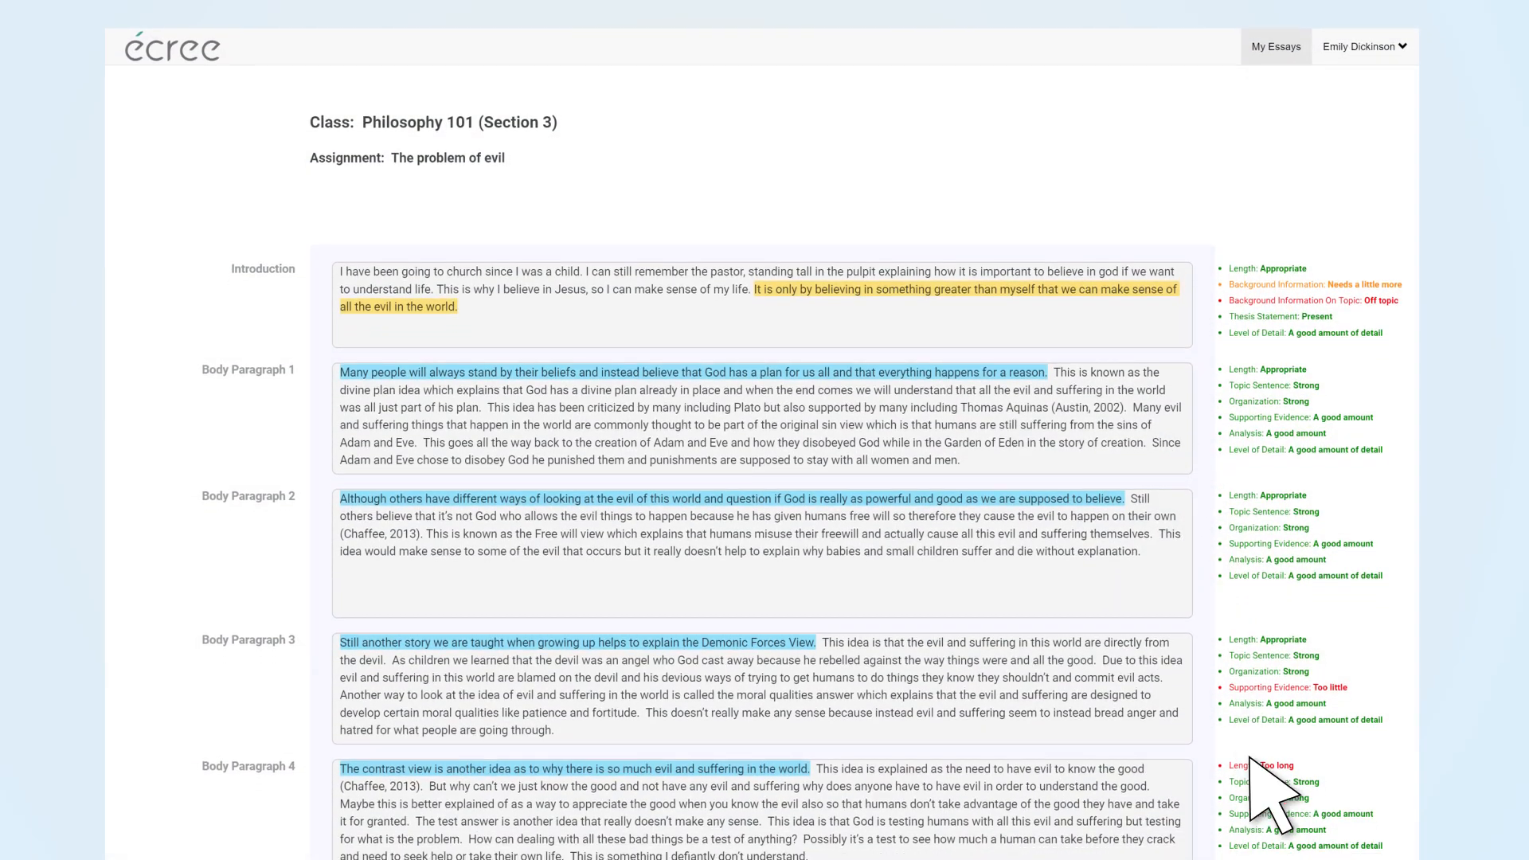
{"action": "scroll", "scroll_direction": "down", "scroll_amount": 3}
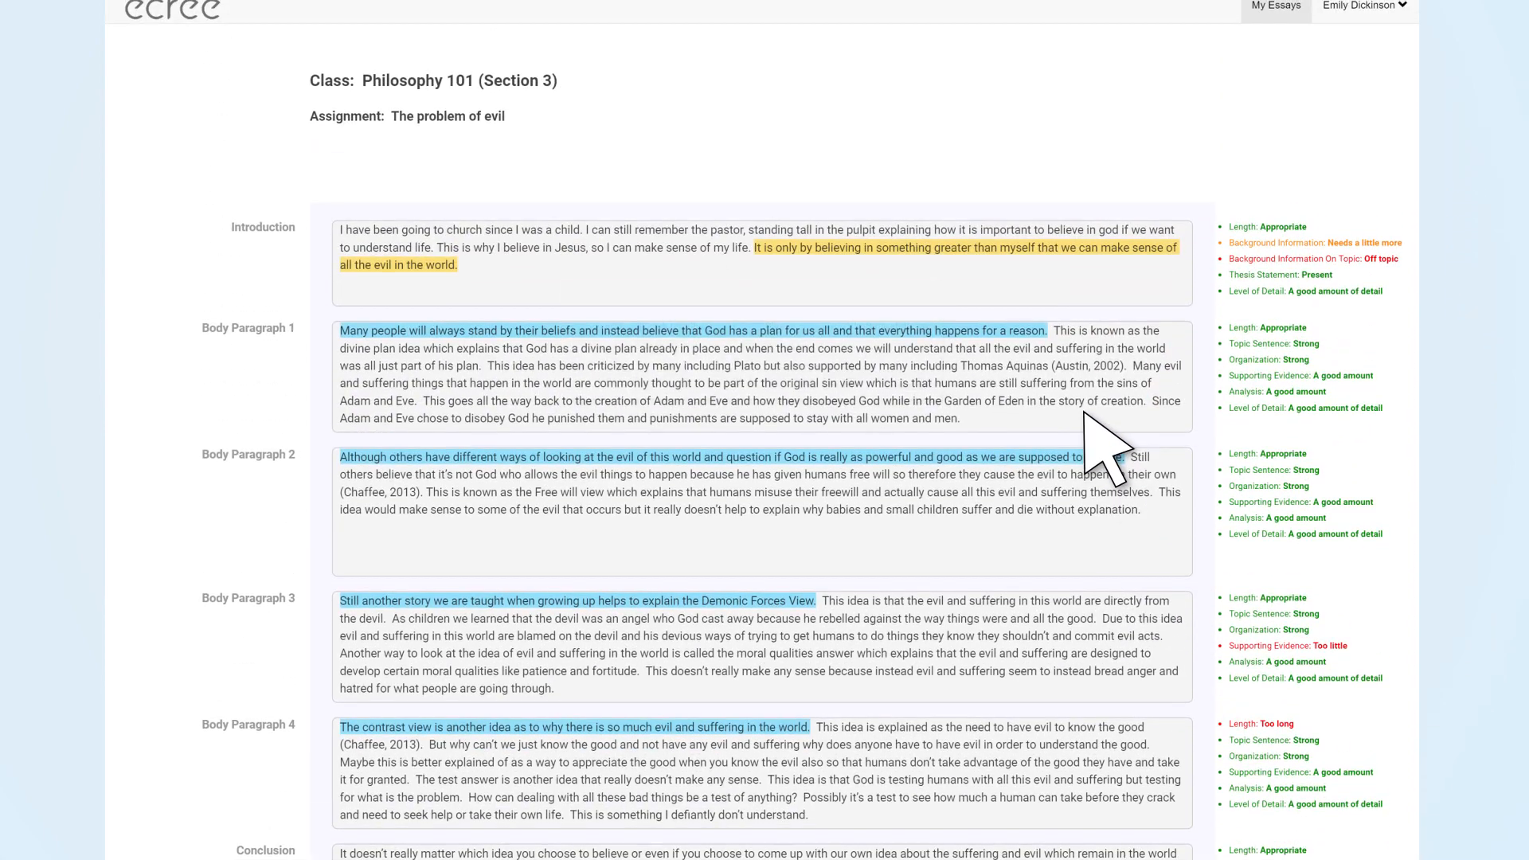
{"action": "left_click", "coordinate": [1093, 429]}
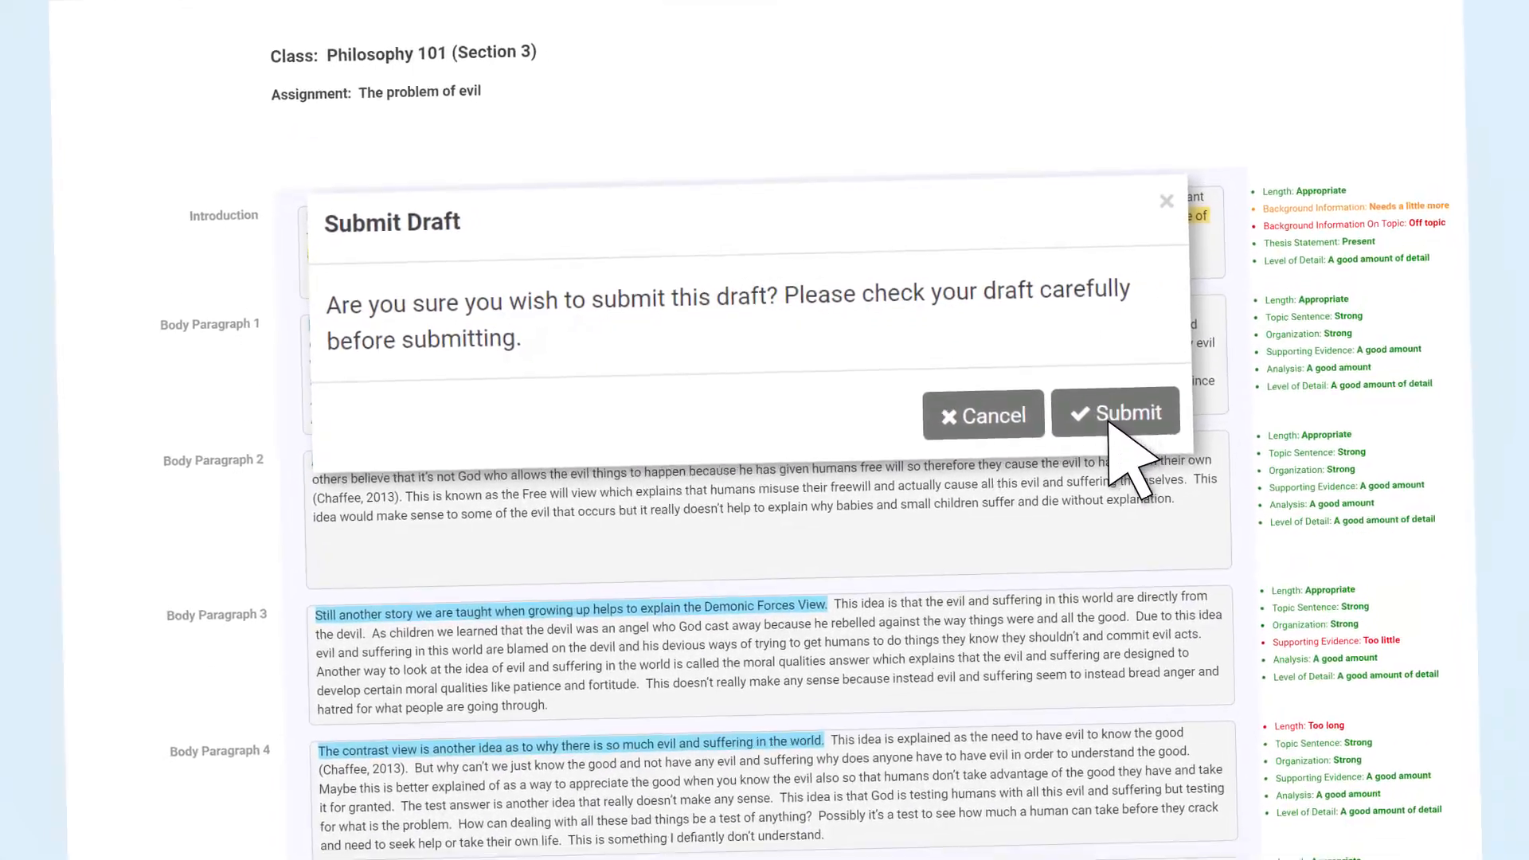
{"action": "left_click", "coordinate": [1115, 414]}
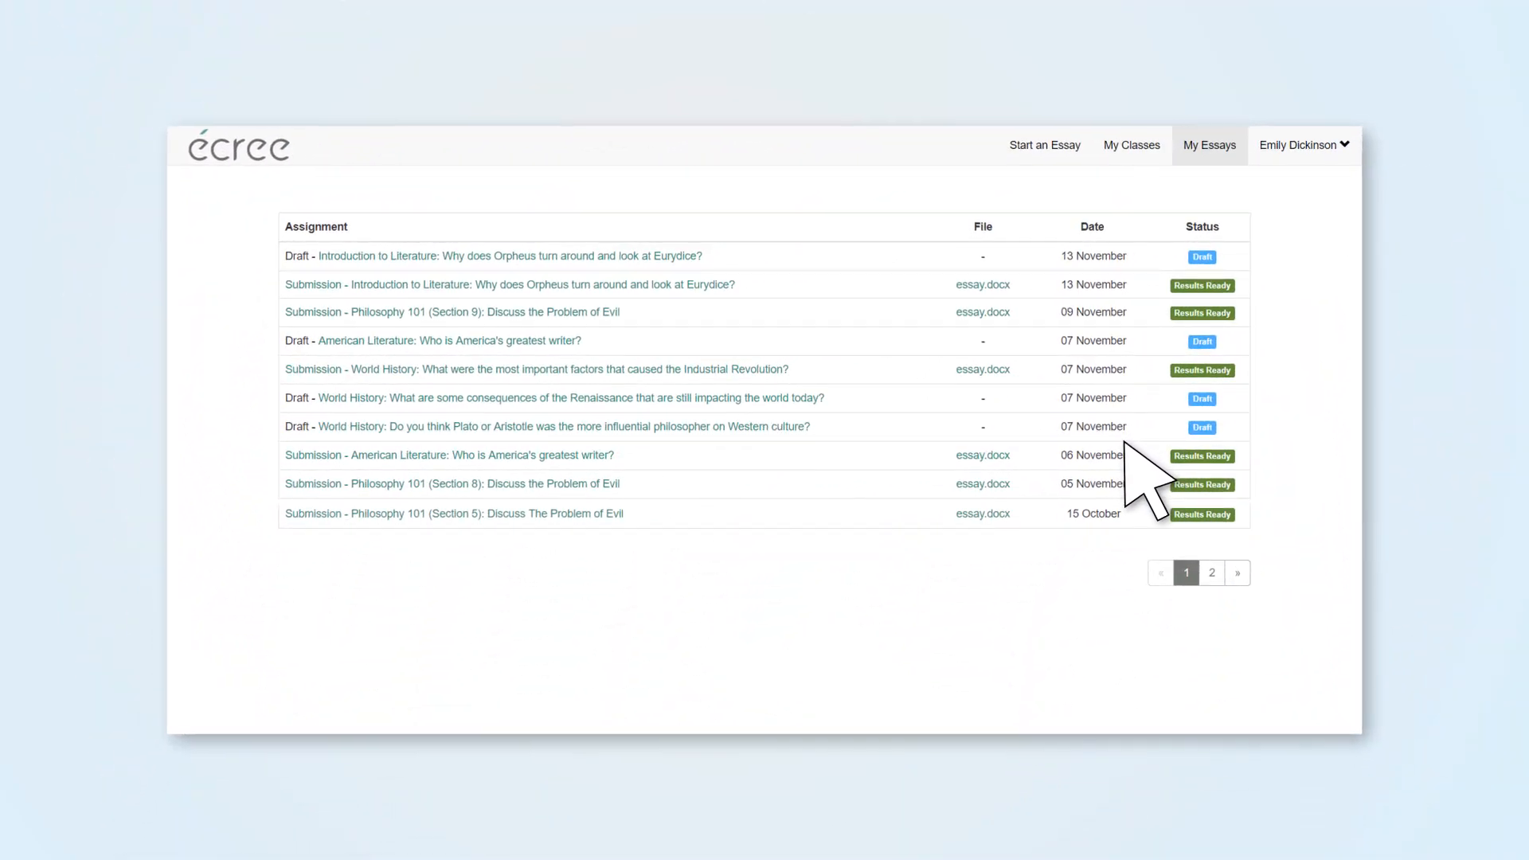